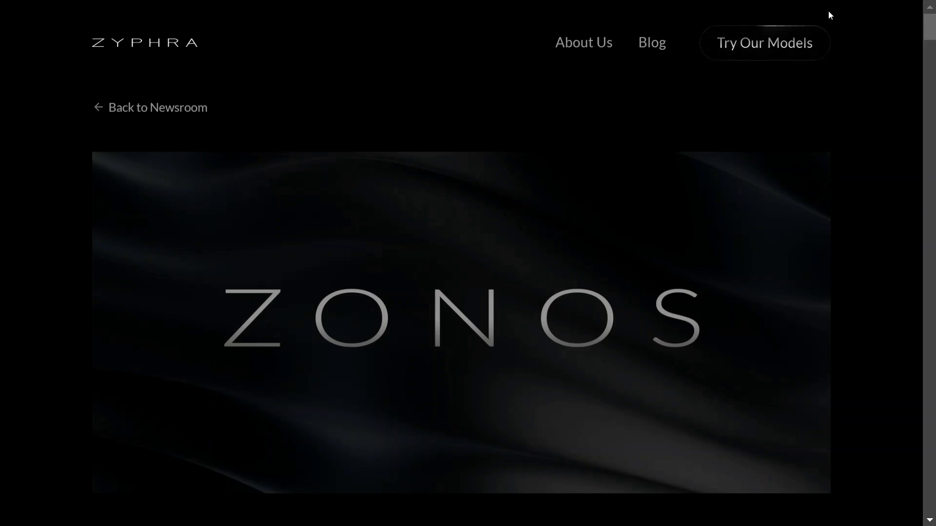
Scroll the Zonos-v0.1 beta release post down toward its Introduction section.
{"action": "scroll", "scroll_direction": "down", "scroll_amount": 3}
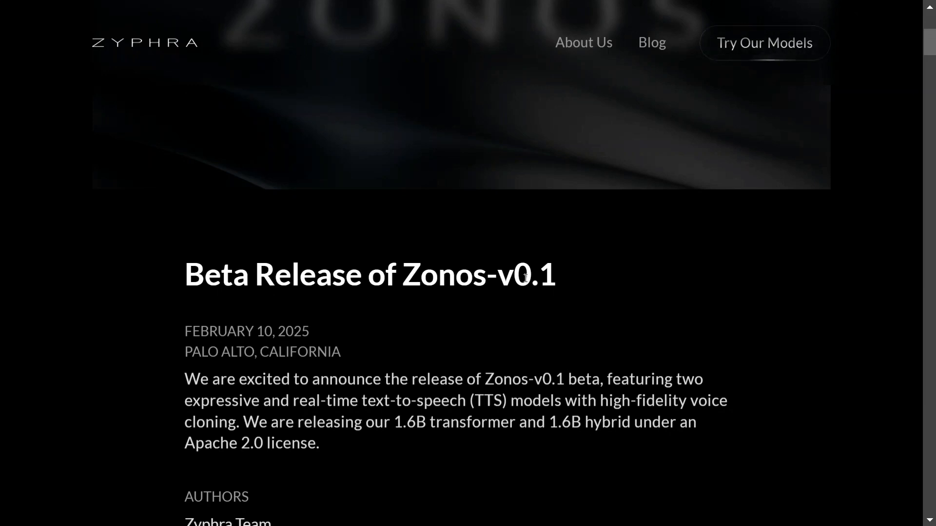
{"action": "mouse_move", "coordinate": [763, 42]}
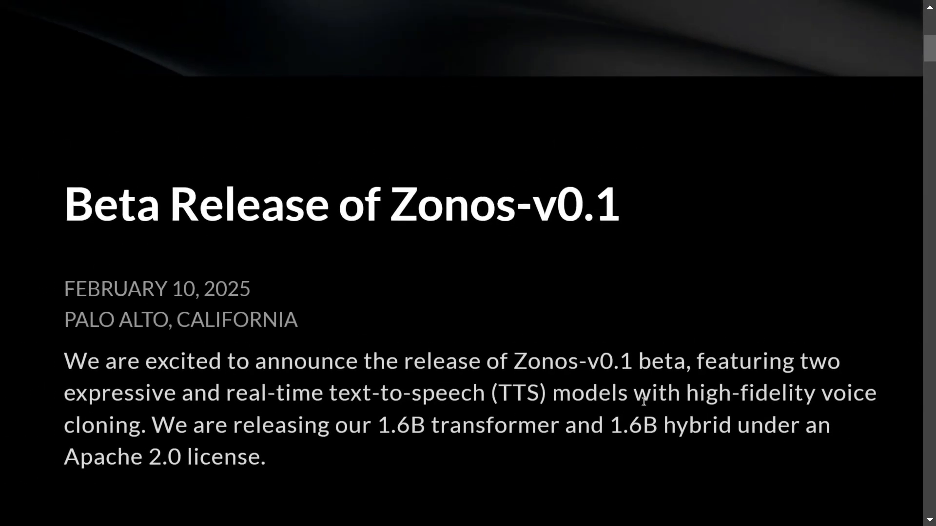
{"action": "mouse_move", "coordinate": [295, 406]}
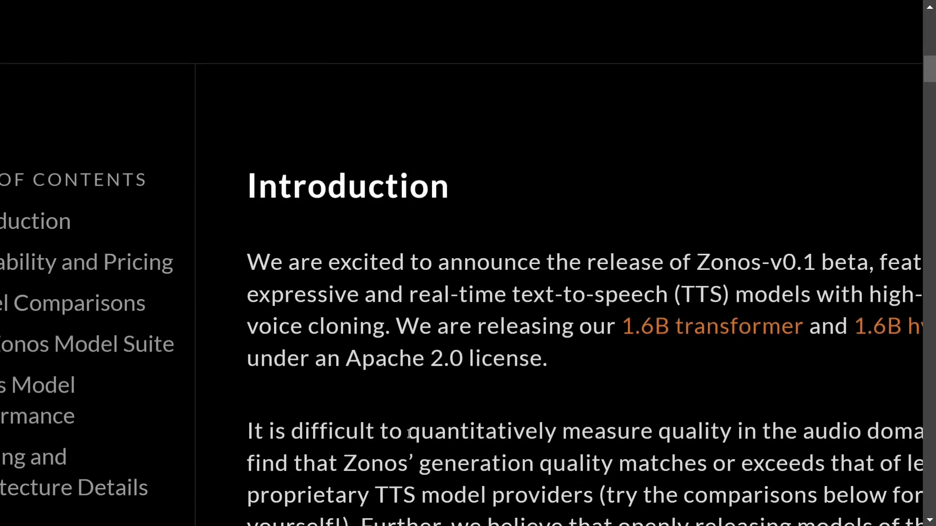
Scroll past Introduction and Availability and Pricing to the Model Comparisons heading.
{"action": "scroll", "scroll_direction": "up", "scroll_amount": 3}
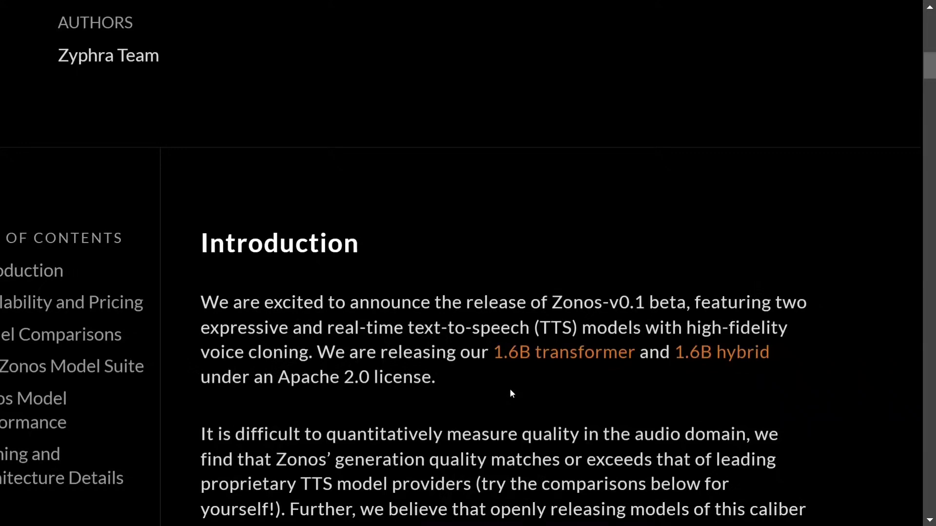
{"action": "scroll", "scroll_direction": "down", "scroll_amount": 3}
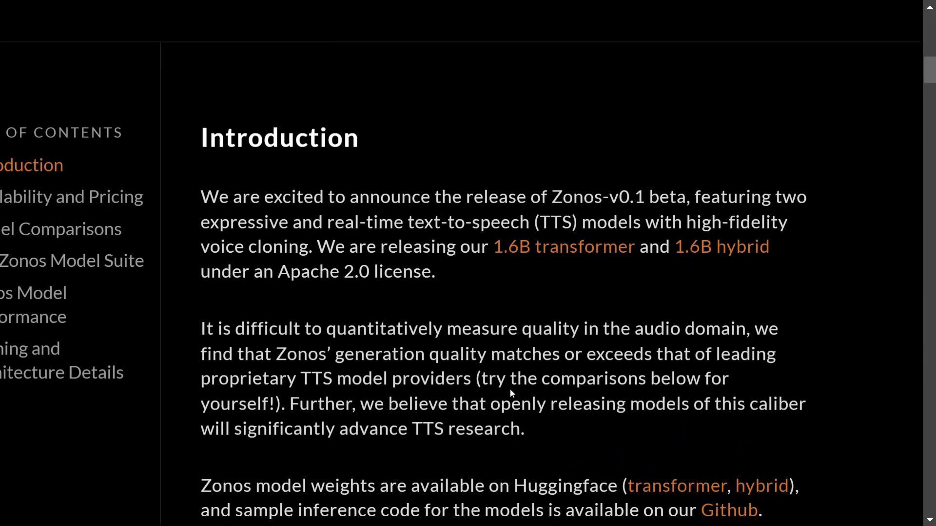
{"action": "scroll", "scroll_direction": "up", "scroll_amount": 3}
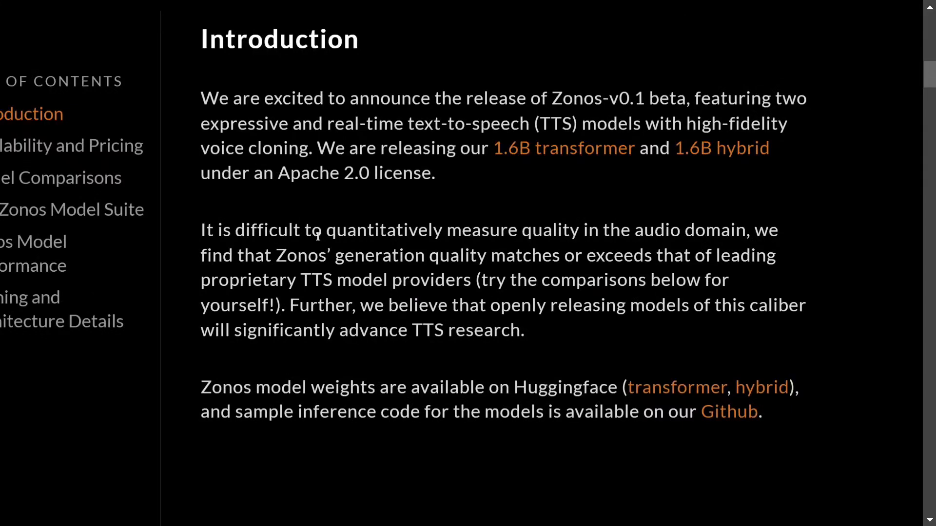
{"action": "mouse_move", "coordinate": [203, 387]}
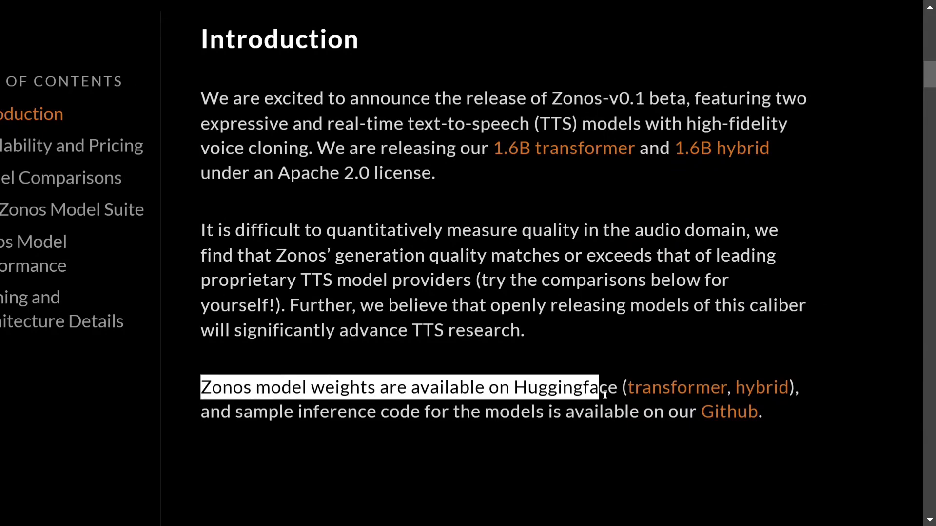
{"action": "scroll", "scroll_direction": "down", "scroll_amount": 3}
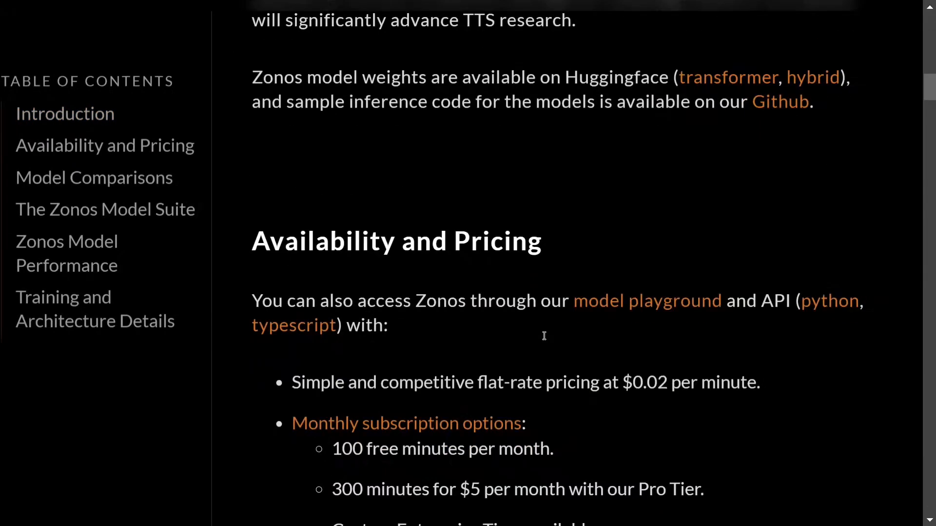
{"action": "scroll", "scroll_direction": "down", "scroll_amount": 3}
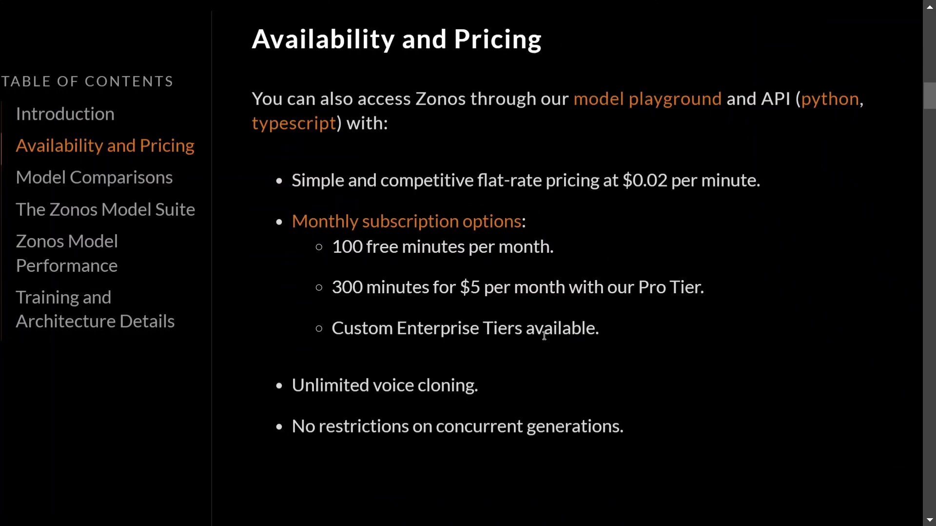
{"action": "scroll", "scroll_direction": "down", "scroll_amount": 3}
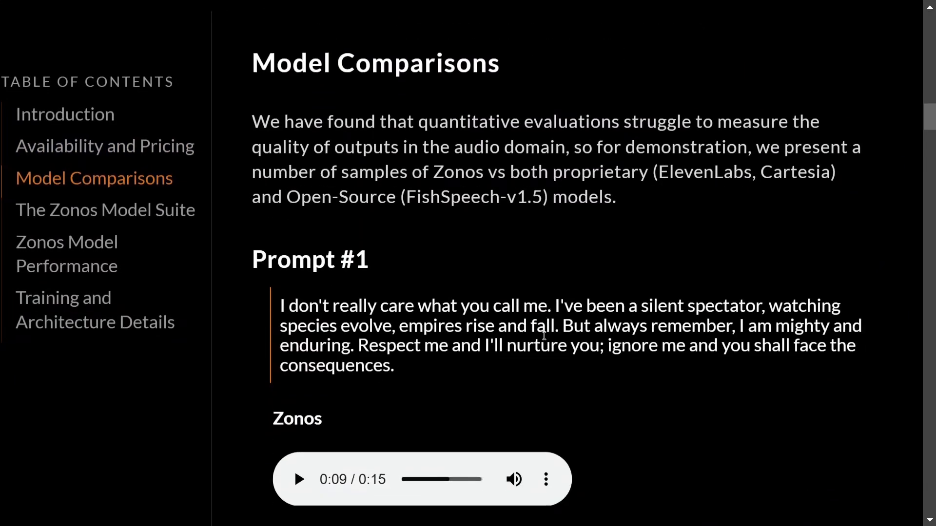
{"action": "mouse_move", "coordinate": [478, 212]}
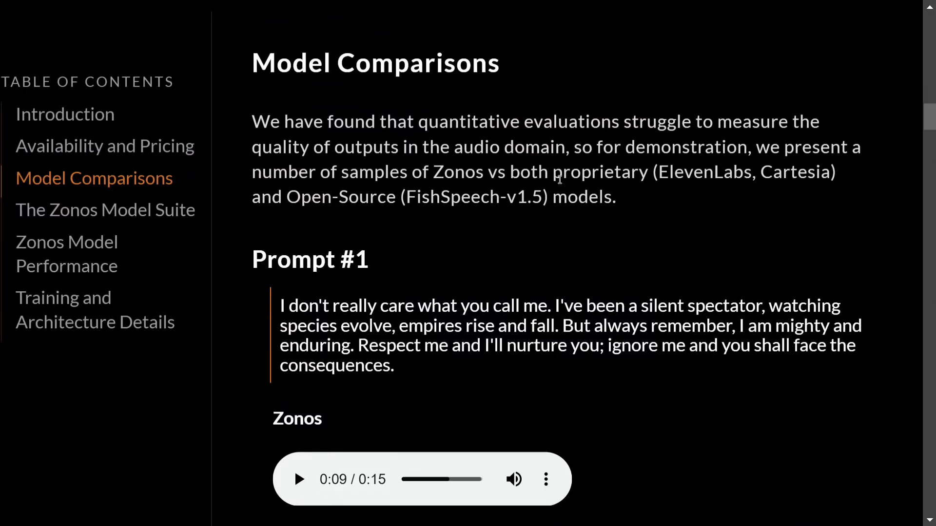
{"action": "mouse_move", "coordinate": [711, 169]}
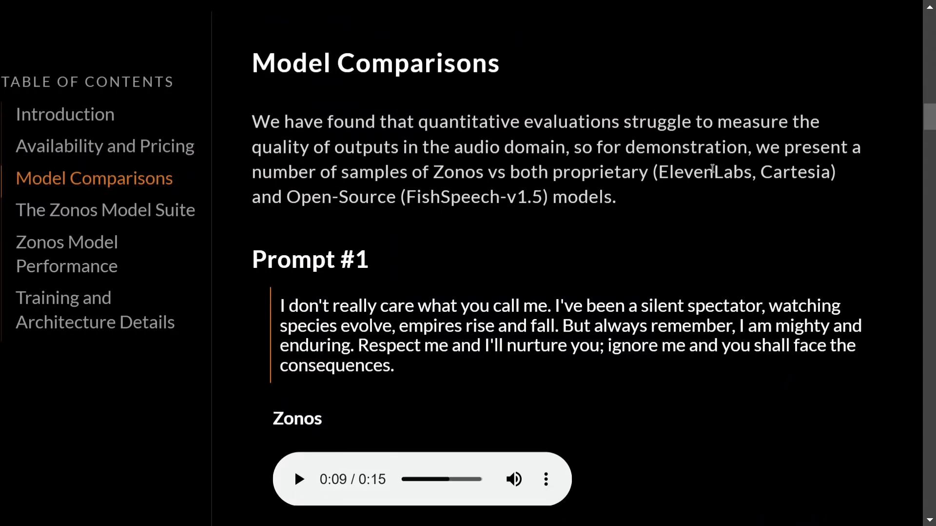
{"action": "mouse_move", "coordinate": [388, 213]}
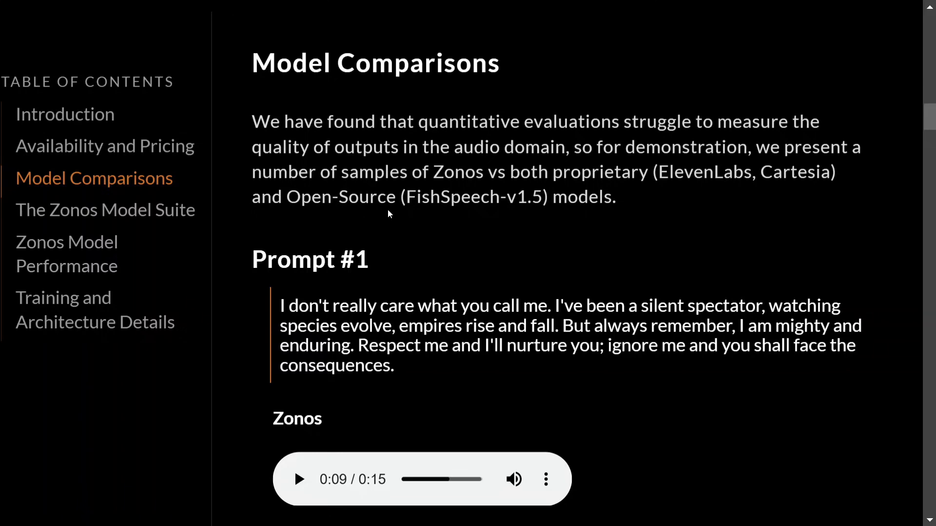
{"action": "mouse_move", "coordinate": [356, 292]}
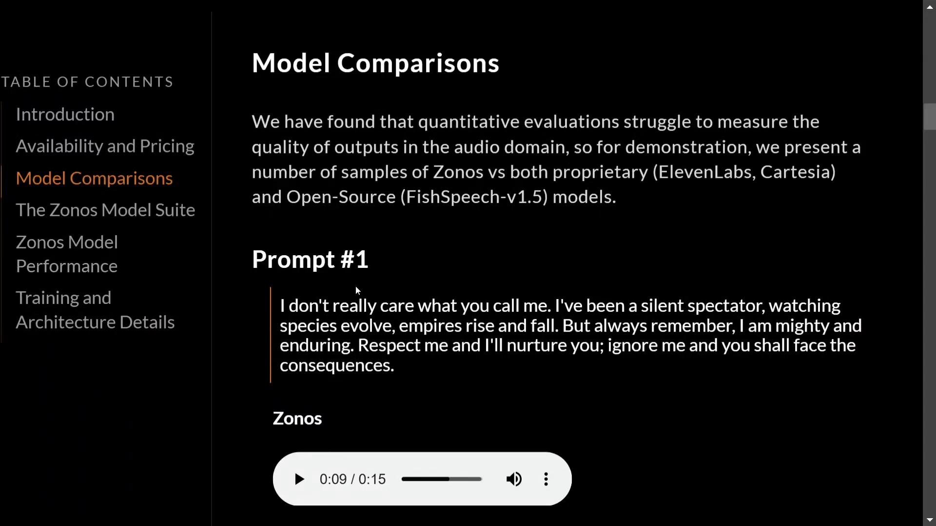
Play the Zonos Prompt #1 sample briefly, then pause it.
{"action": "scroll", "scroll_direction": "down", "scroll_amount": 3}
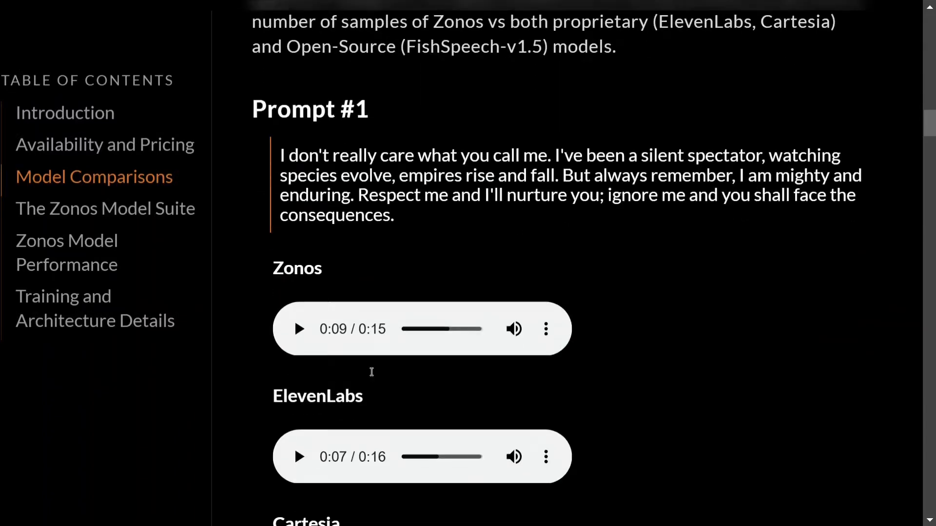
{"action": "scroll", "scroll_direction": "down", "scroll_amount": 3}
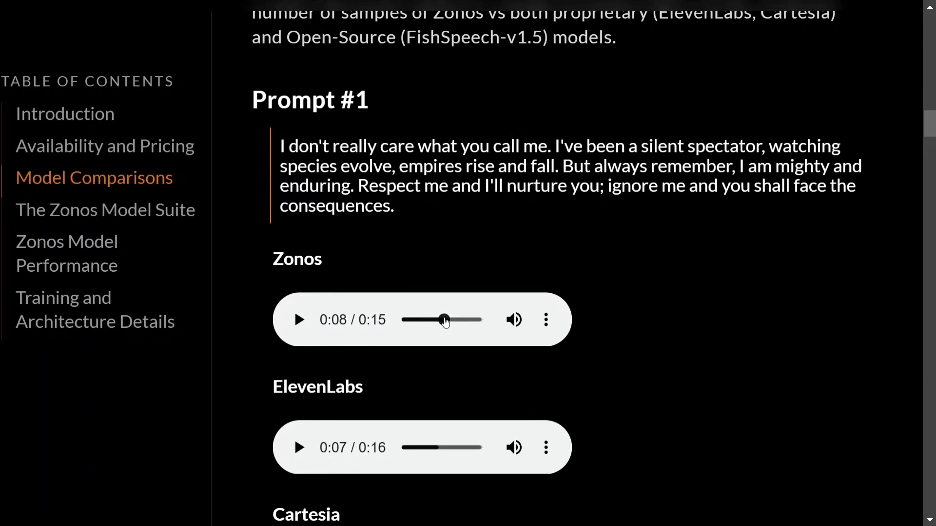
{"action": "left_click", "coordinate": [298, 319]}
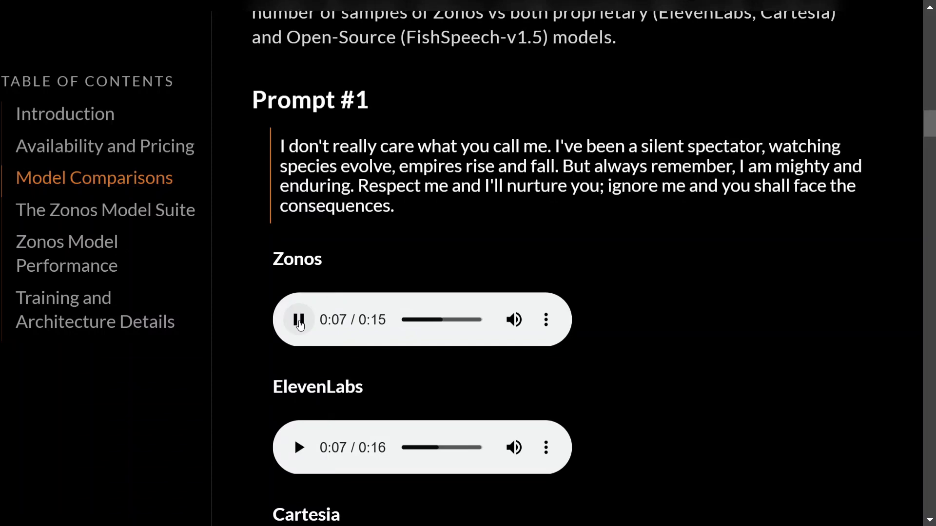
{"action": "left_click", "coordinate": [299, 319]}
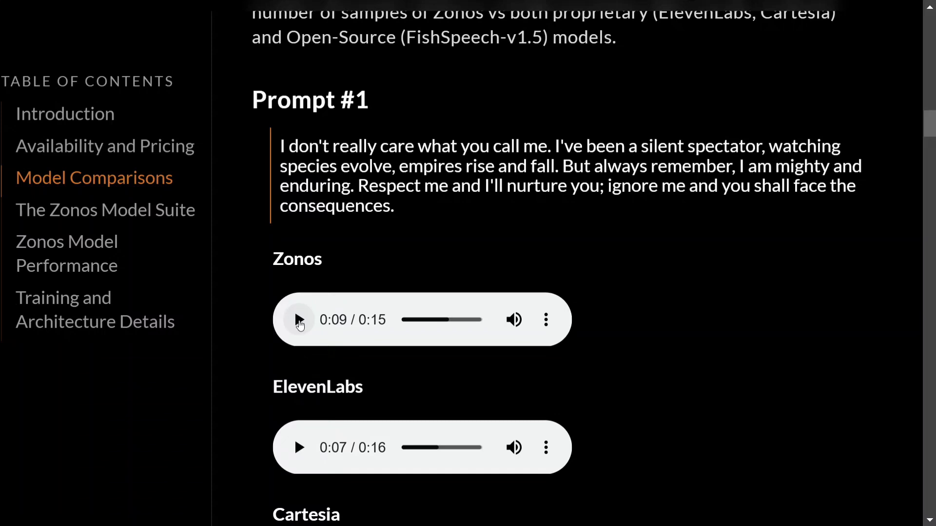
Play the ElevenLabs Prompt #1 sample briefly, then pause it.
{"action": "scroll", "scroll_direction": "down", "scroll_amount": 3}
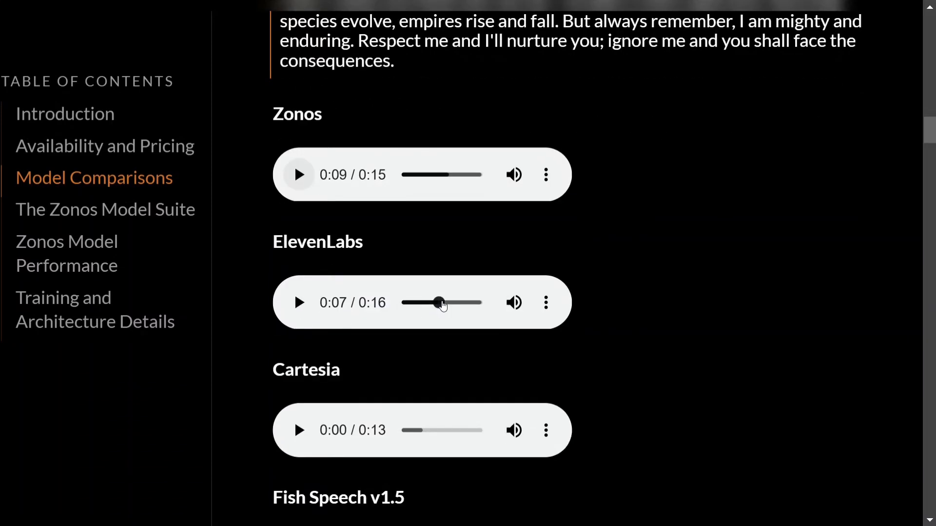
{"action": "mouse_move", "coordinate": [416, 287]}
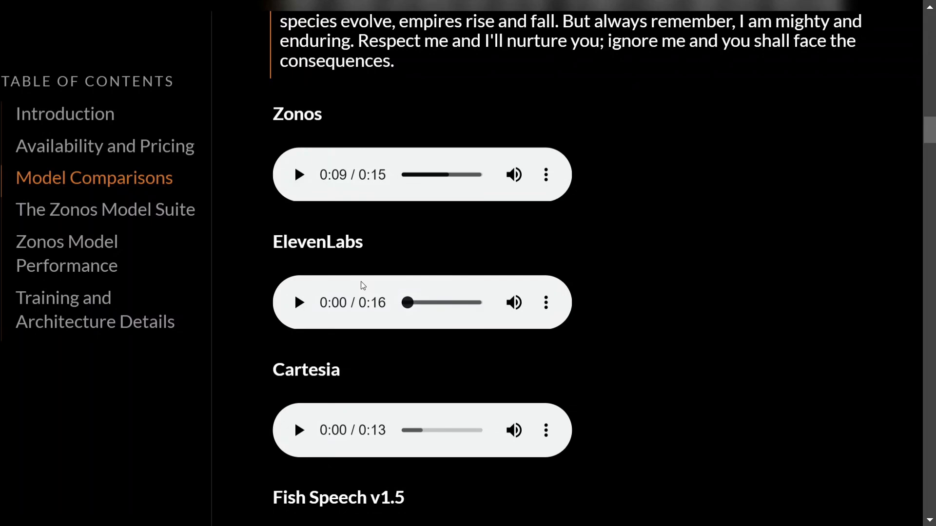
{"action": "left_click", "coordinate": [298, 302]}
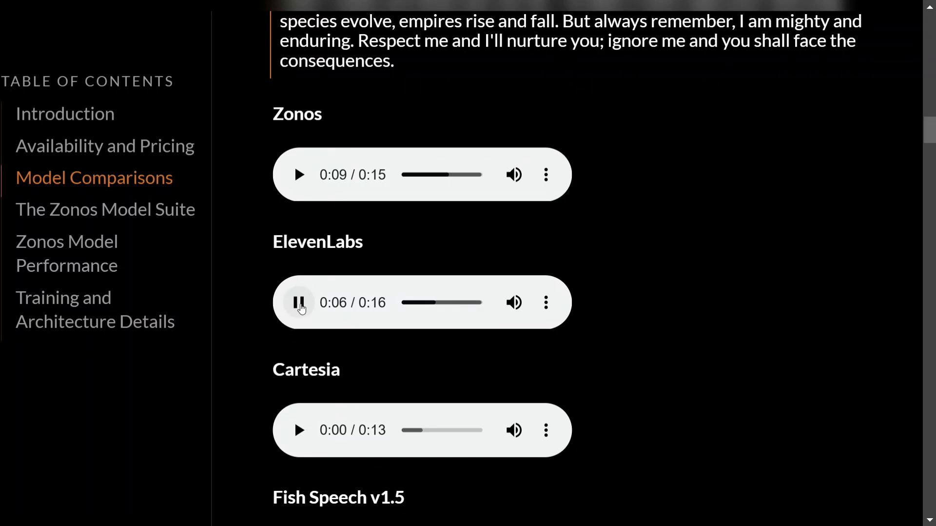
{"action": "left_click", "coordinate": [298, 303]}
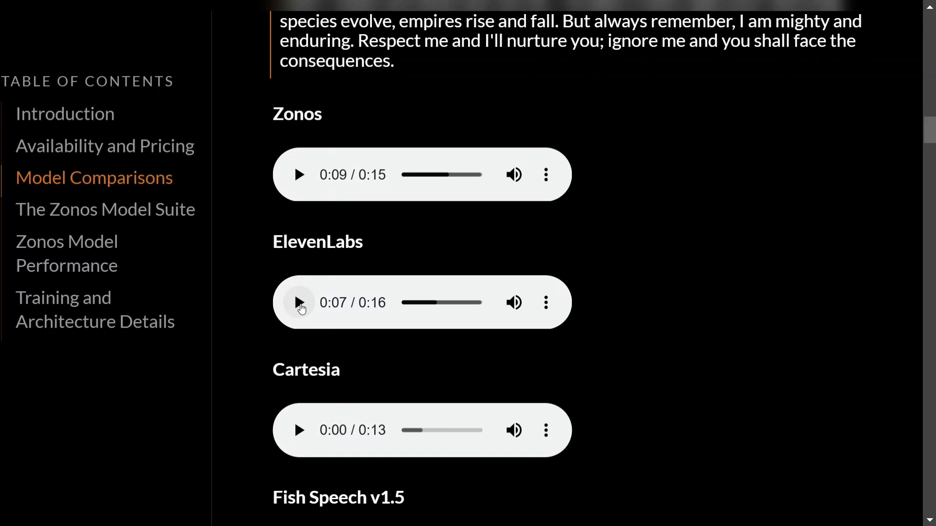
{"action": "scroll", "scroll_direction": "down", "scroll_amount": 3}
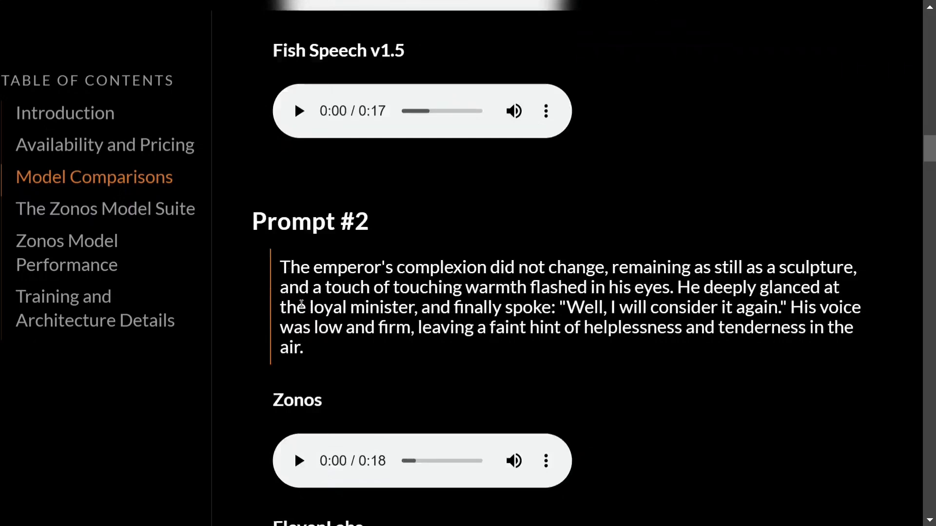
Play the Zonos Prompt #2 sample briefly, then pause it.
{"action": "scroll", "scroll_direction": "down", "scroll_amount": 3}
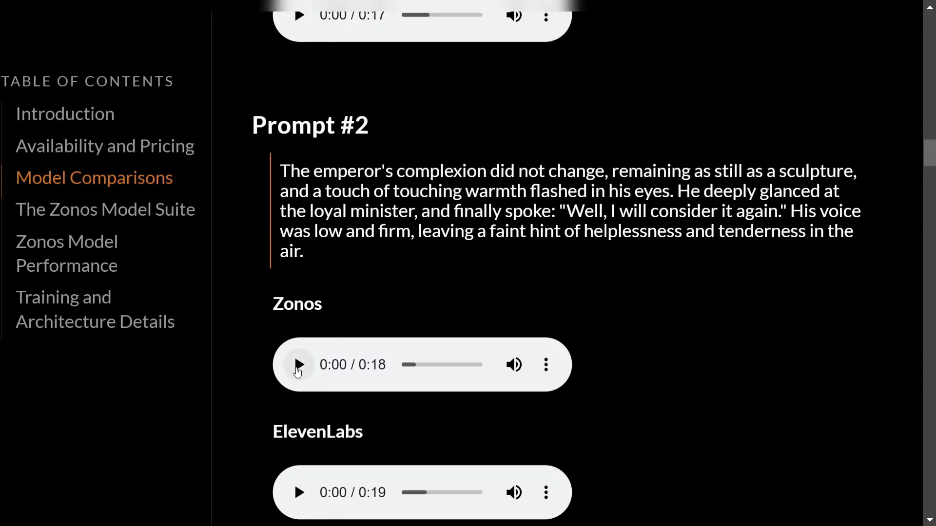
{"action": "left_click", "coordinate": [298, 364]}
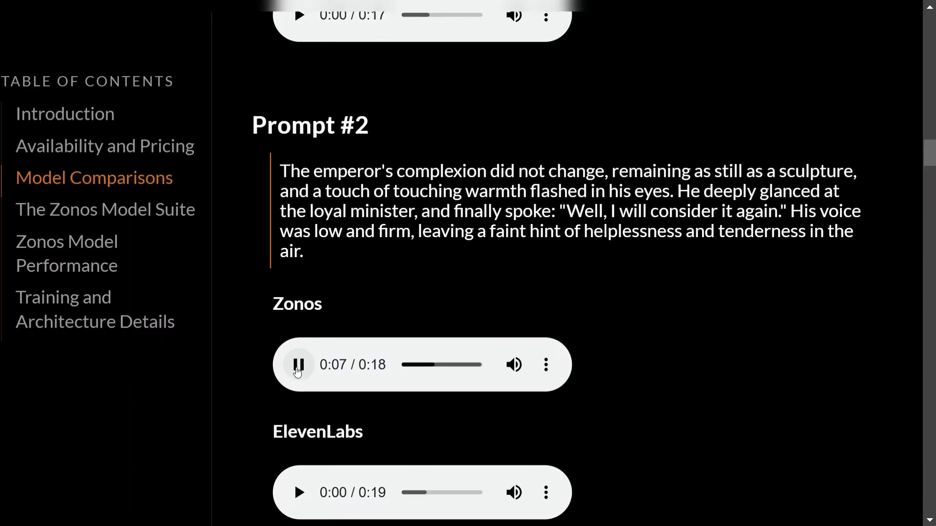
{"action": "left_click", "coordinate": [298, 364]}
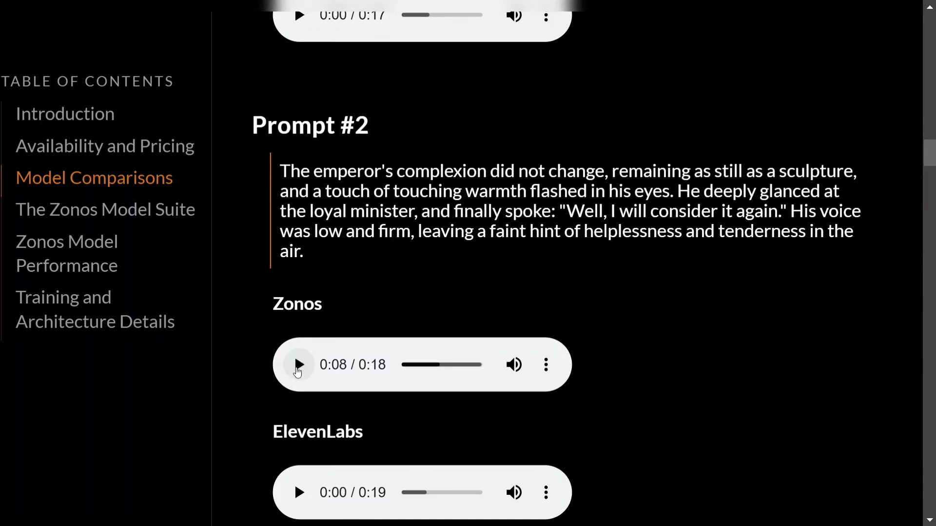
Play the ElevenLabs Prompt #2 clip and pause it at 0:06.
{"action": "scroll", "scroll_direction": "down", "scroll_amount": 3}
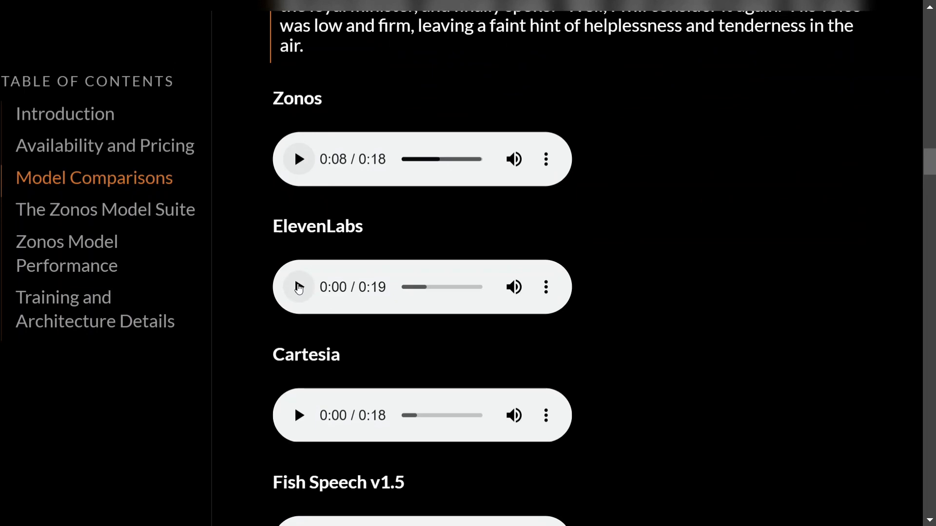
{"action": "left_click", "coordinate": [298, 287]}
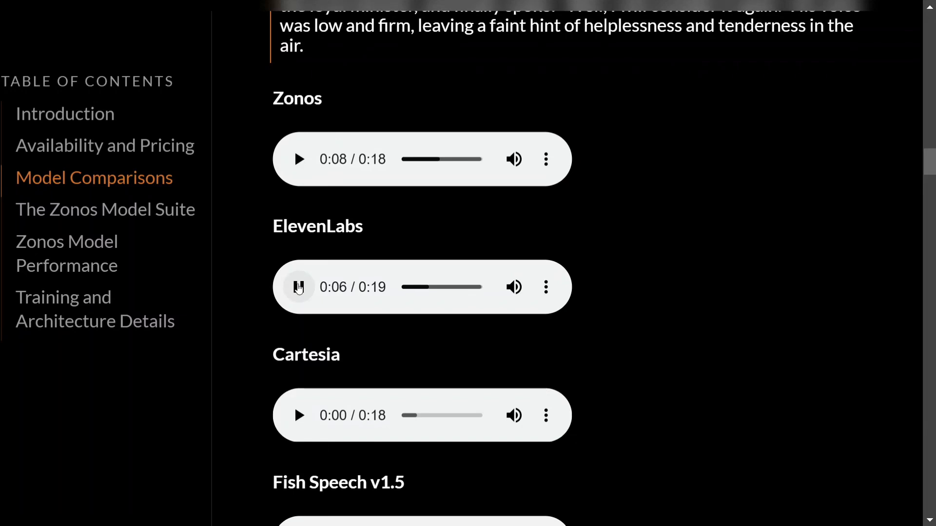
{"action": "left_click", "coordinate": [298, 287]}
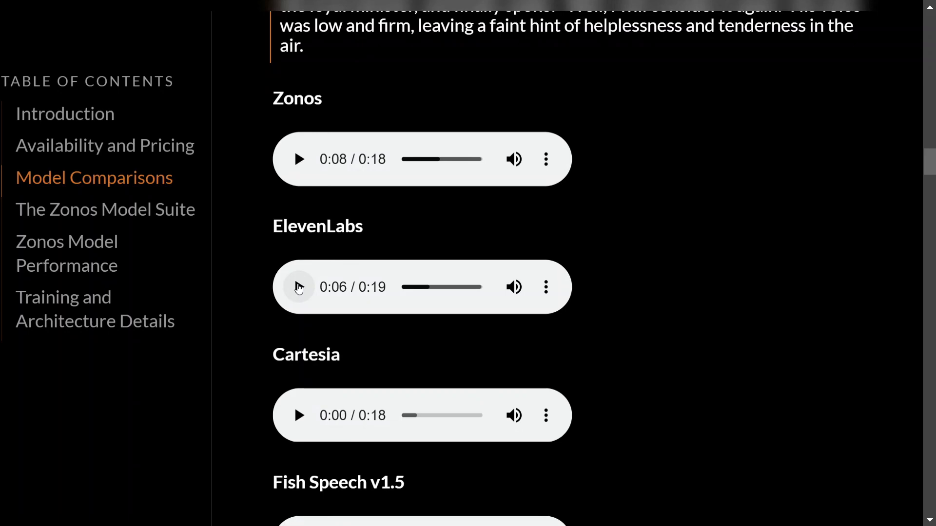
{"action": "mouse_move", "coordinate": [657, 240]}
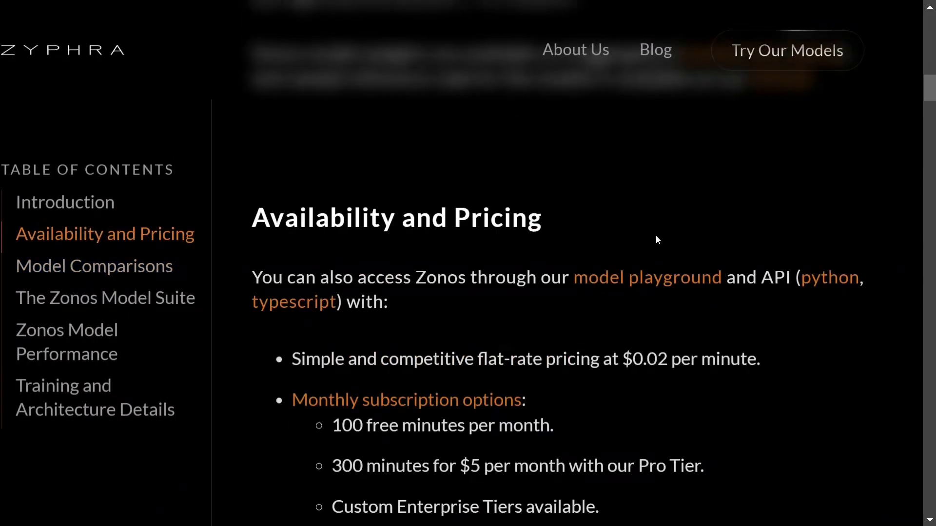
{"action": "mouse_move", "coordinate": [617, 281]}
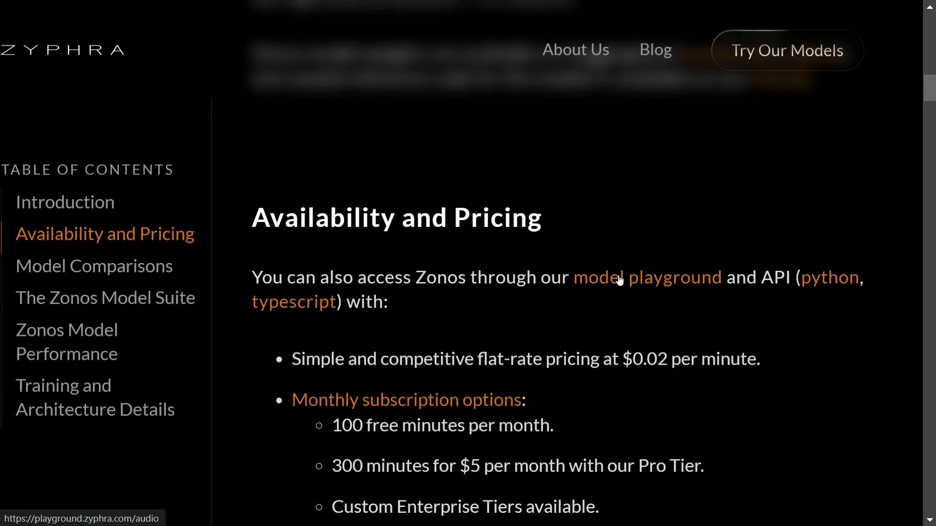
{"action": "mouse_move", "coordinate": [448, 230]}
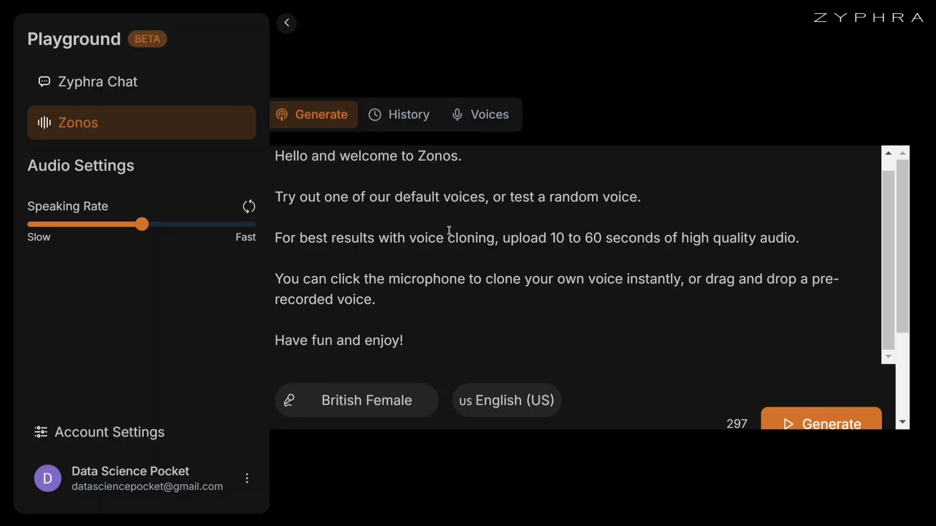
{"action": "mouse_move", "coordinate": [665, 107]}
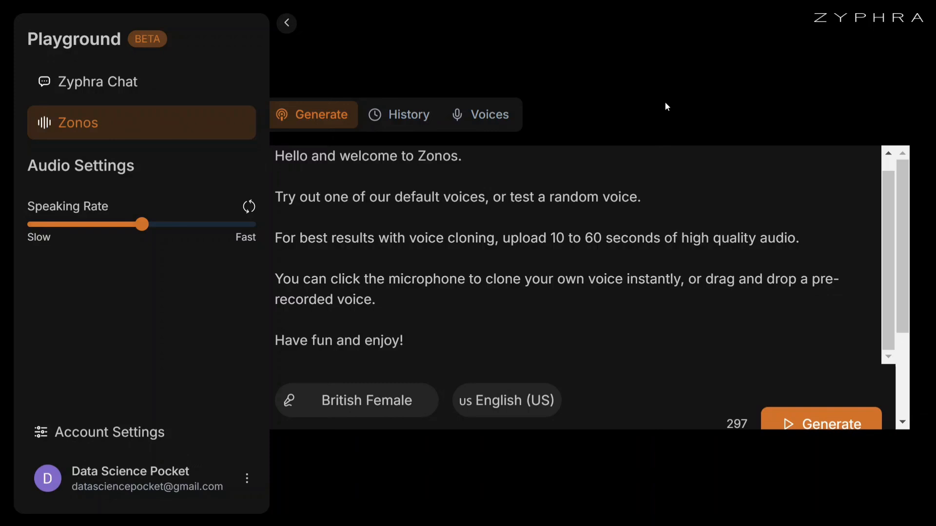
{"action": "mouse_move", "coordinate": [142, 149]}
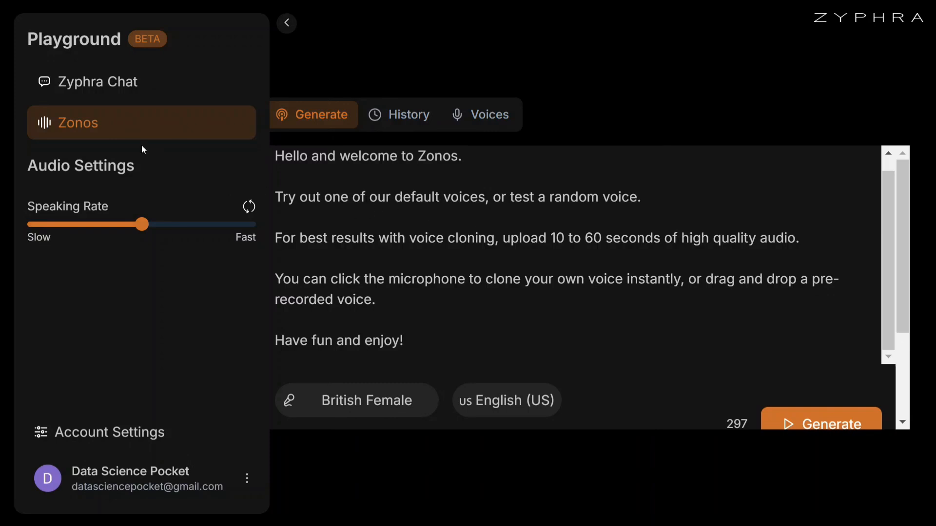
{"action": "mouse_move", "coordinate": [449, 224]}
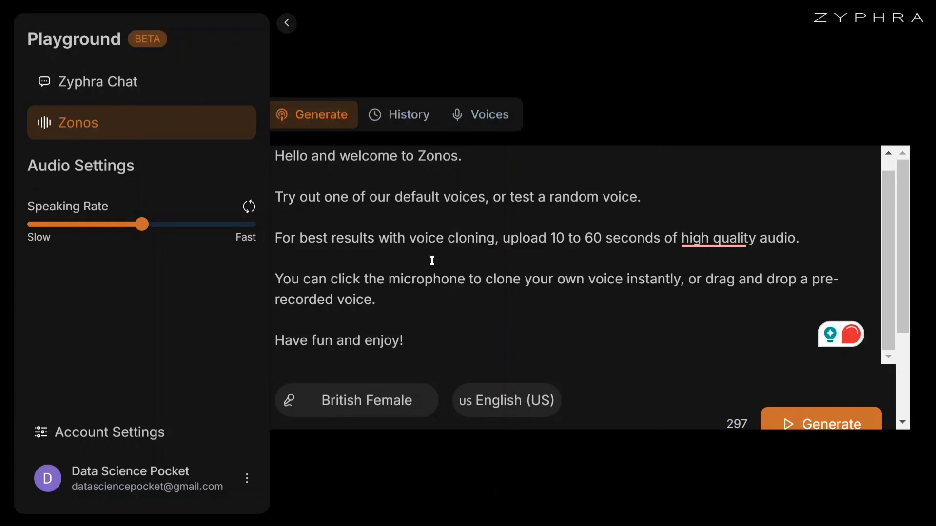
Play the generated British Female welcome clip and pause it at 00:05.
{"action": "scroll", "scroll_direction": "down", "scroll_amount": 3}
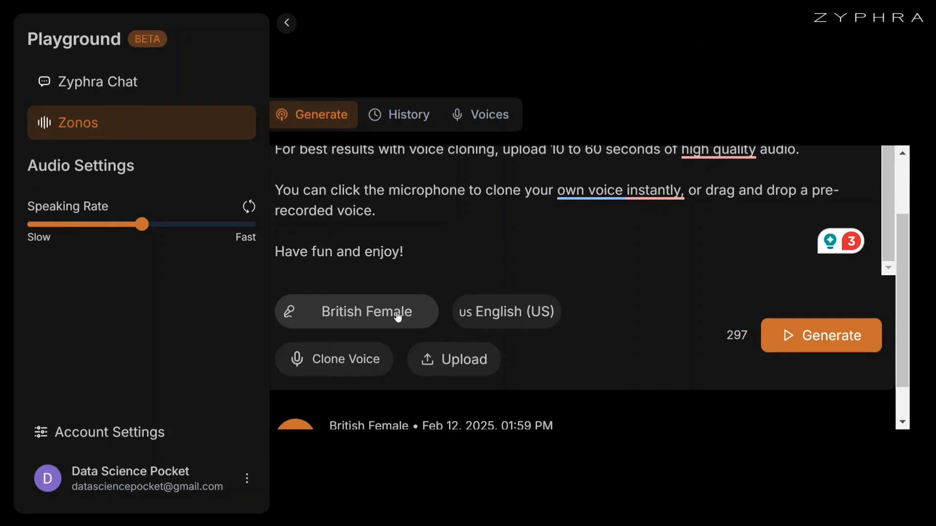
{"action": "left_click", "coordinate": [480, 114]}
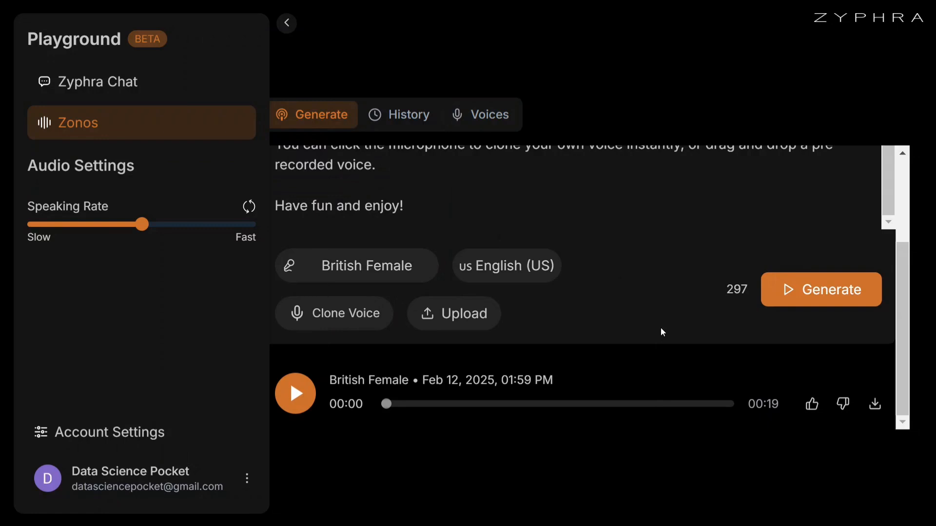
{"action": "mouse_move", "coordinate": [571, 279]}
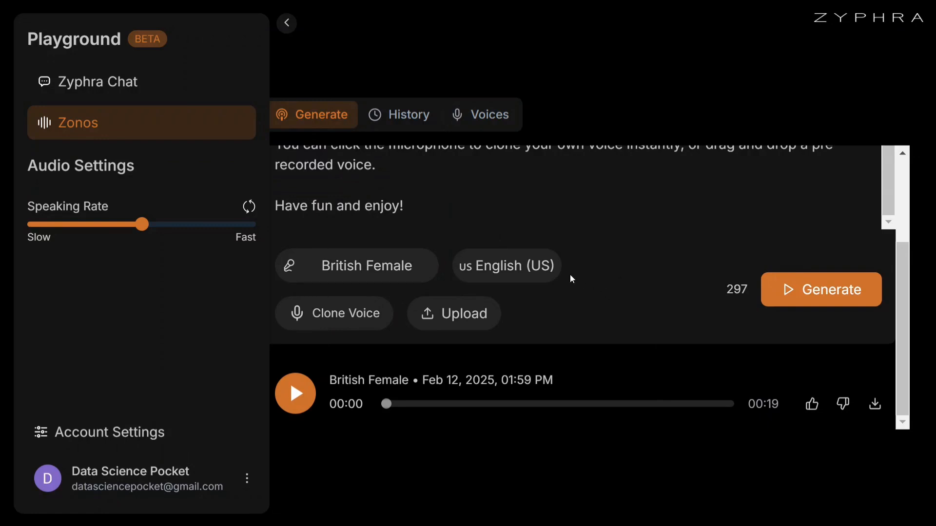
{"action": "mouse_move", "coordinate": [637, 291]}
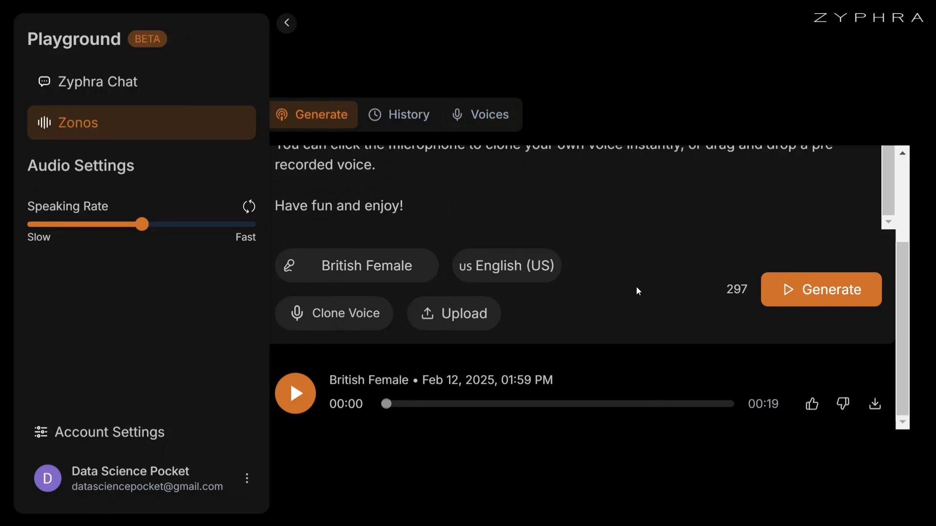
{"action": "mouse_move", "coordinate": [356, 327]}
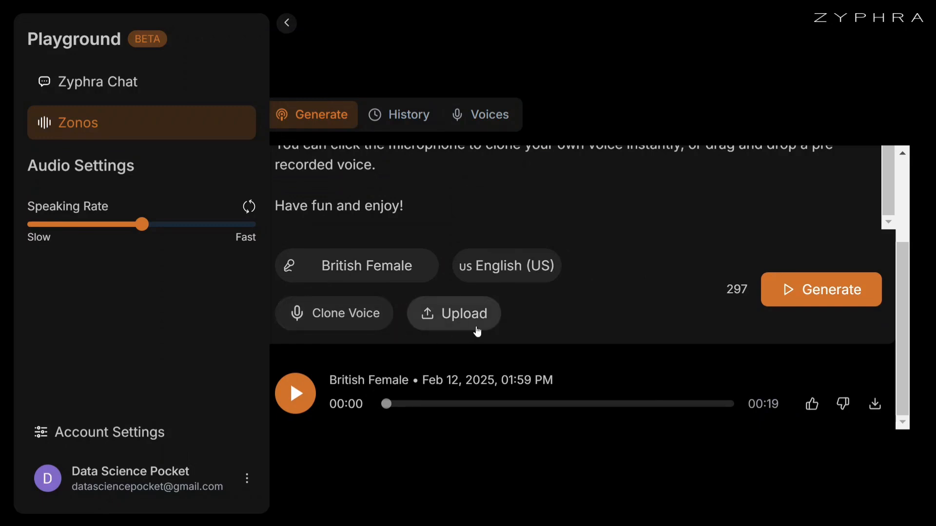
{"action": "scroll", "scroll_direction": "up", "scroll_amount": 3}
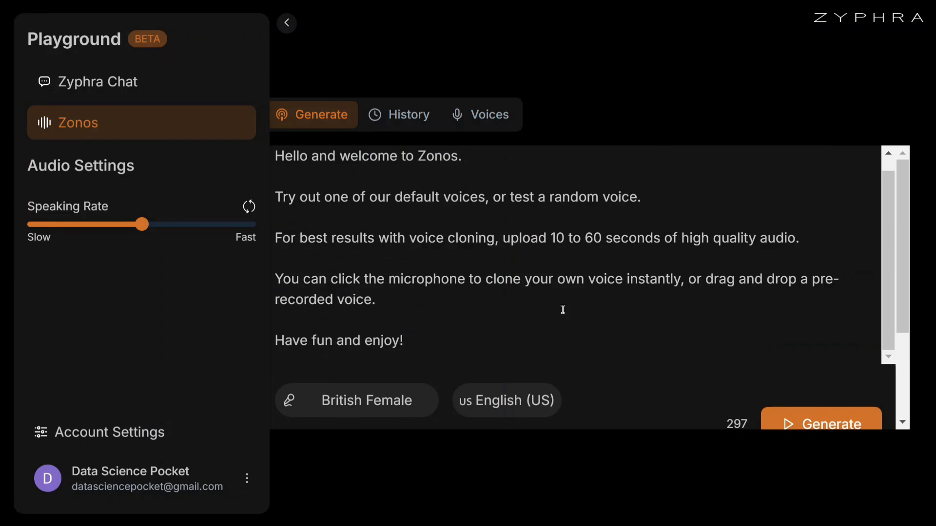
{"action": "mouse_move", "coordinate": [457, 229]}
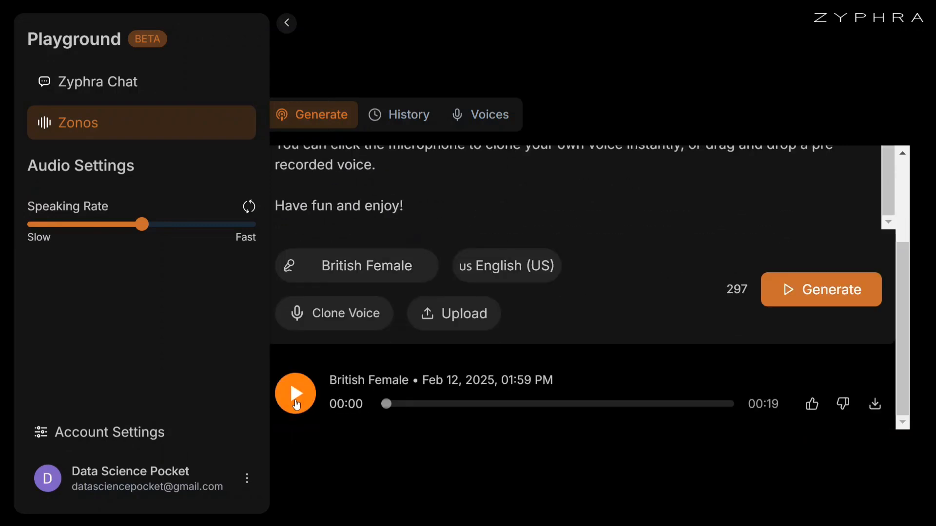
{"action": "left_click", "coordinate": [295, 394]}
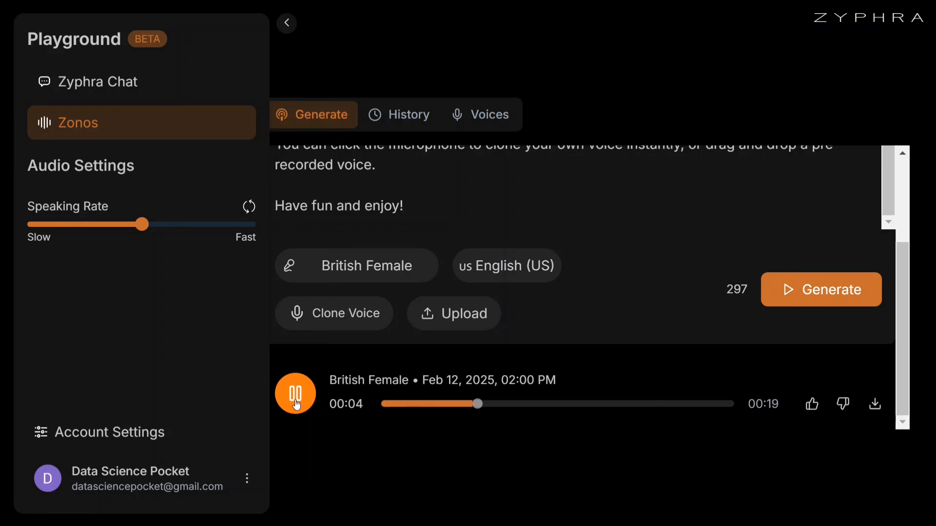
{"action": "left_click", "coordinate": [295, 393]}
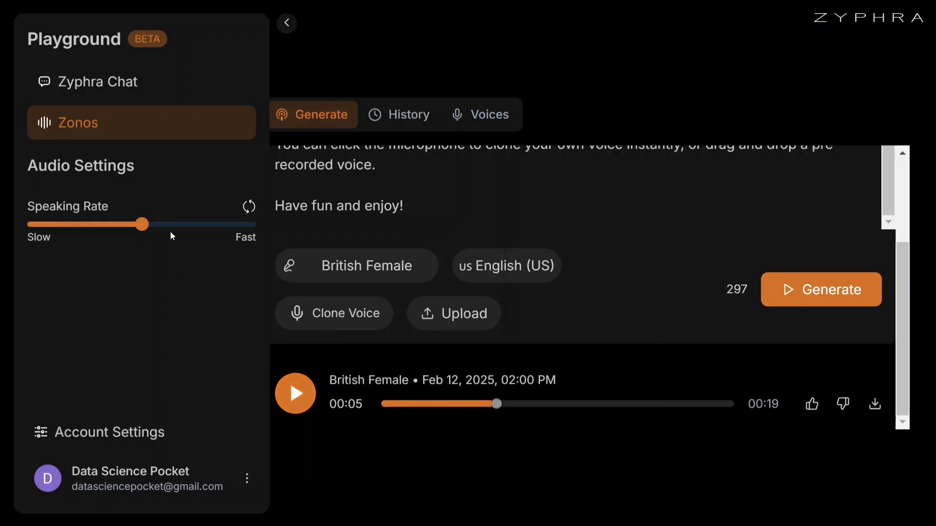
{"action": "mouse_move", "coordinate": [512, 179]}
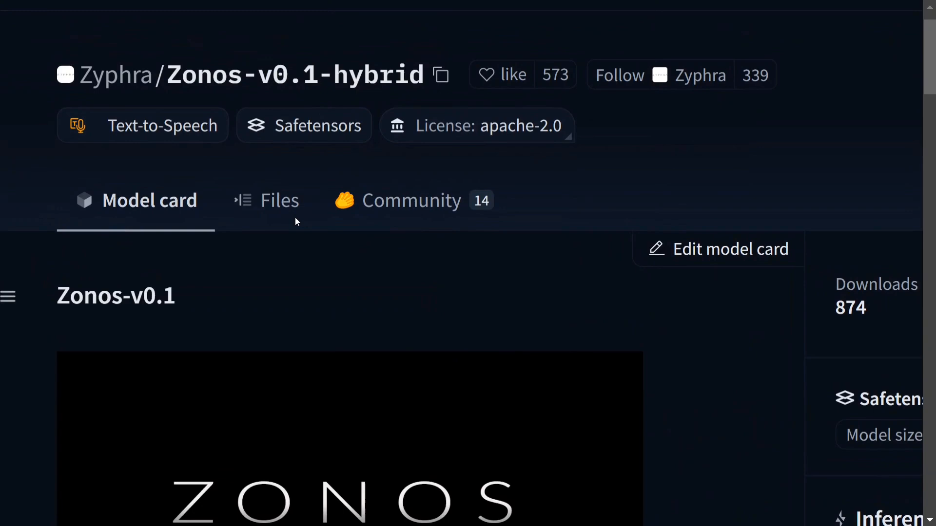
Scroll the Zonos-v0.1 model card past the training-data paragraph to the architecture diagram.
{"action": "scroll", "scroll_direction": "up", "scroll_amount": 3}
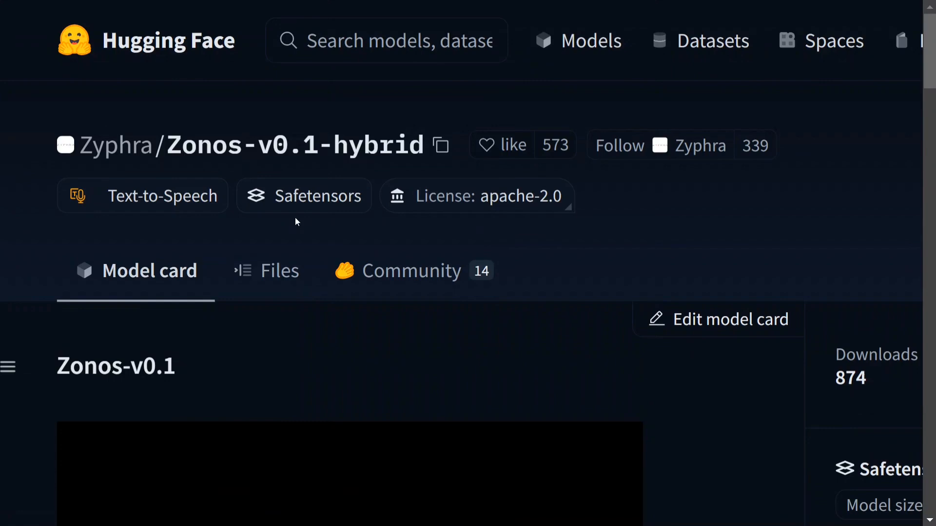
{"action": "scroll", "scroll_direction": "down", "scroll_amount": 3}
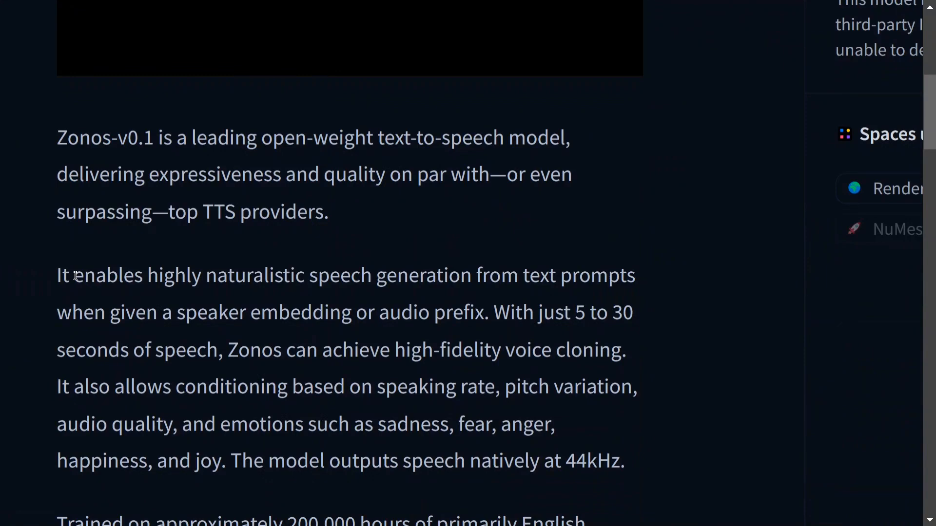
{"action": "mouse_move", "coordinate": [202, 393]}
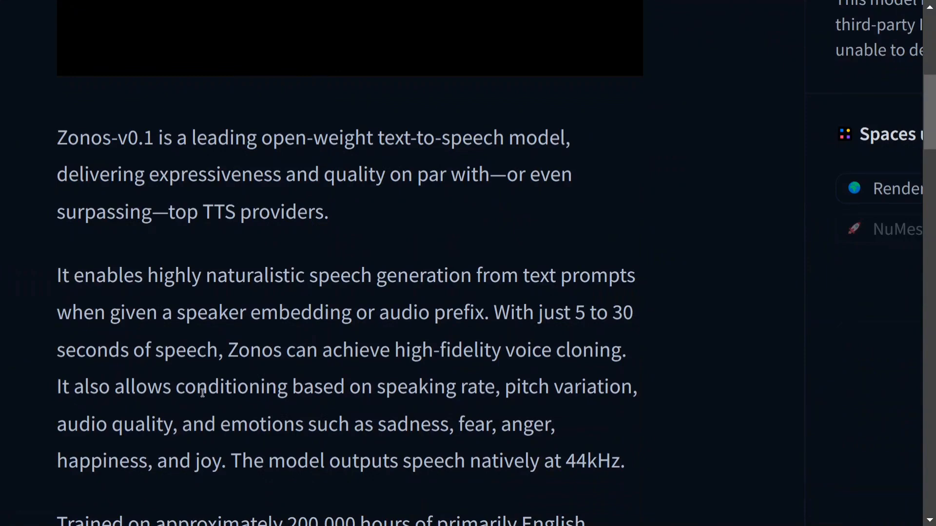
{"action": "scroll", "scroll_direction": "down", "scroll_amount": 3}
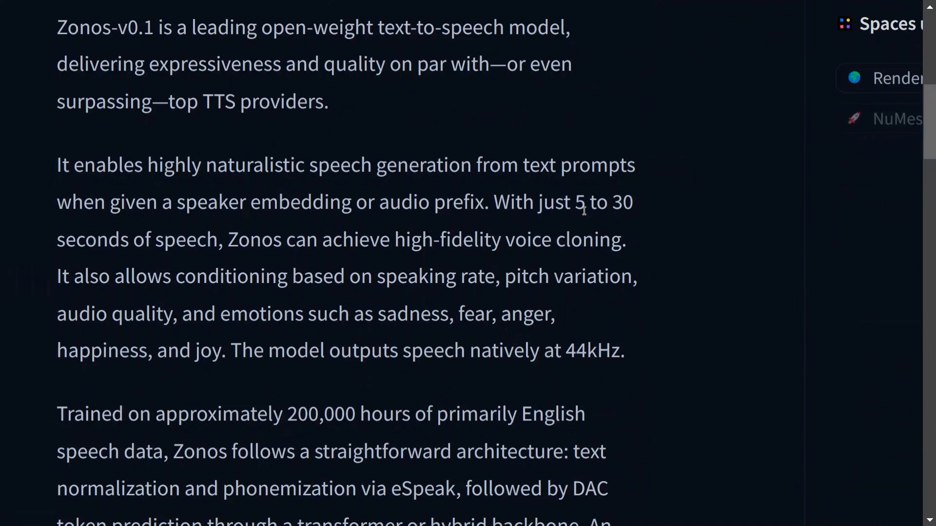
{"action": "mouse_move", "coordinate": [292, 249]}
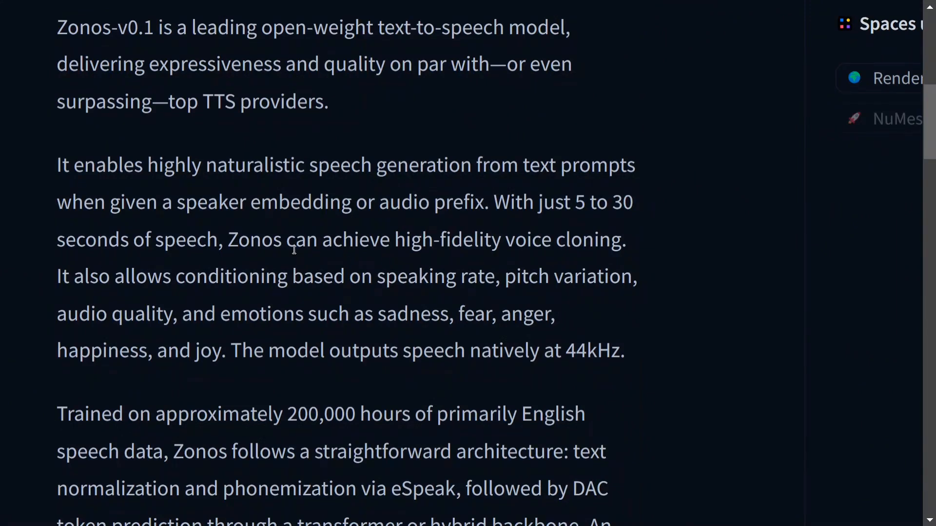
{"action": "scroll", "scroll_direction": "down", "scroll_amount": 3}
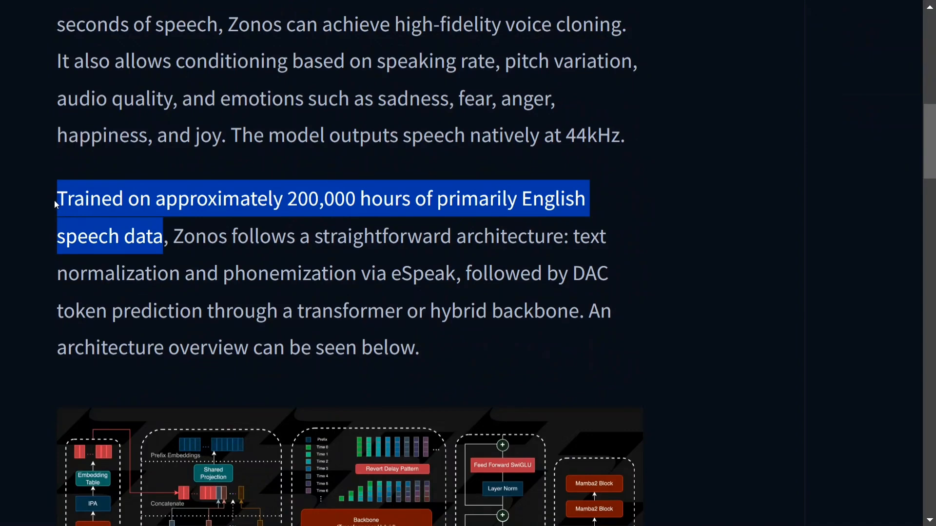
{"action": "mouse_move", "coordinate": [288, 268]}
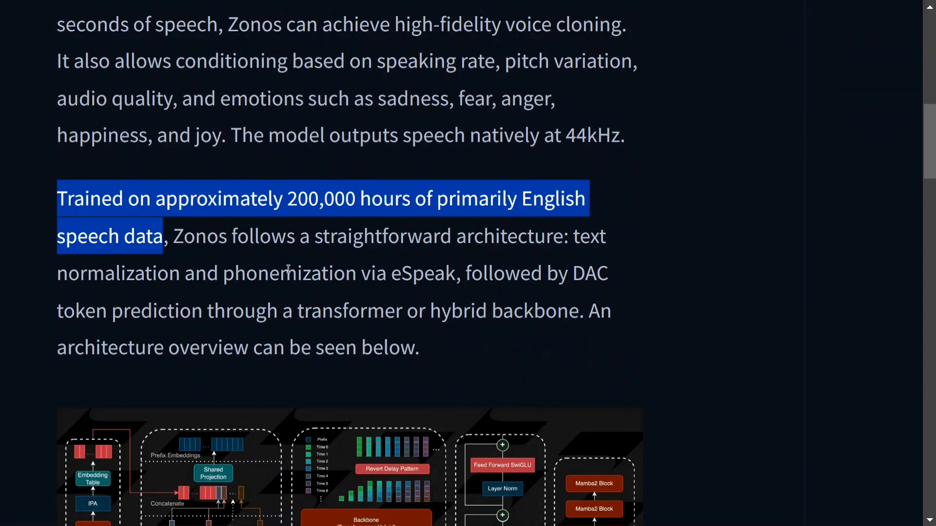
{"action": "scroll", "scroll_direction": "down", "scroll_amount": 3}
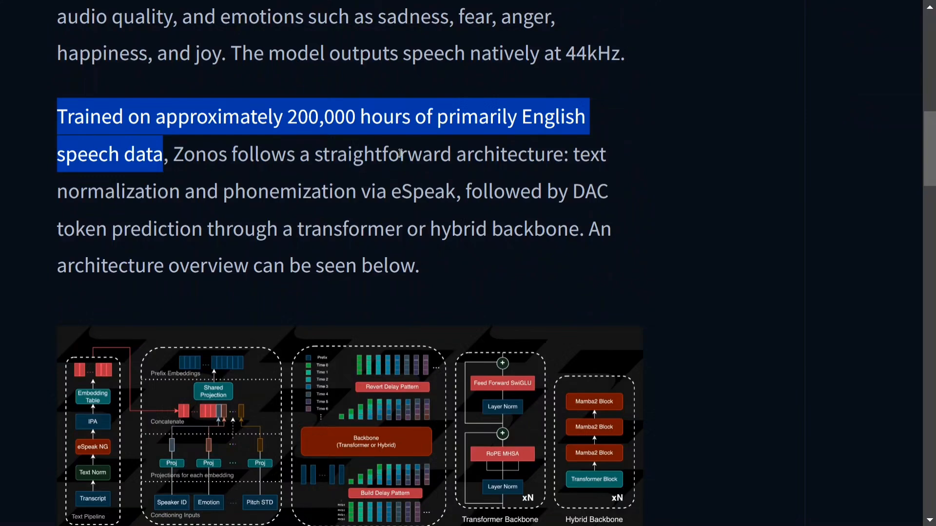
{"action": "mouse_move", "coordinate": [517, 178]}
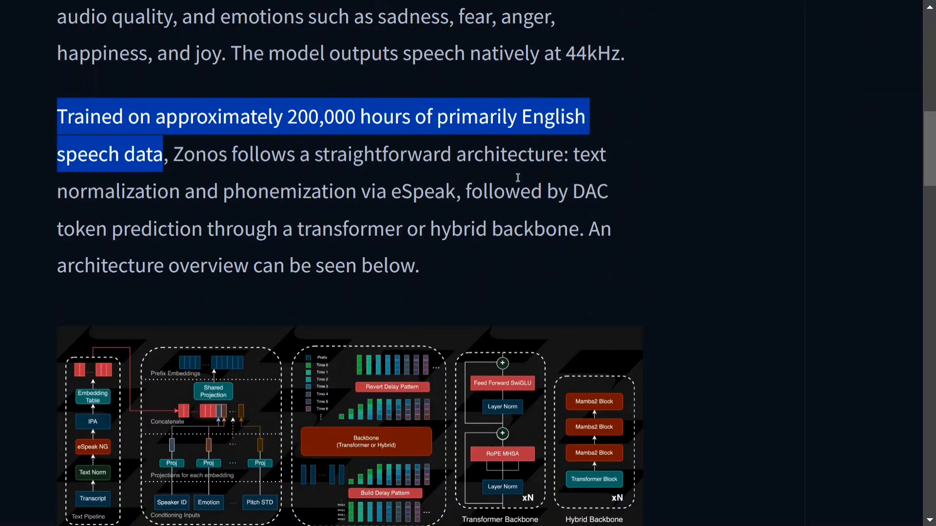
{"action": "mouse_move", "coordinate": [436, 219]}
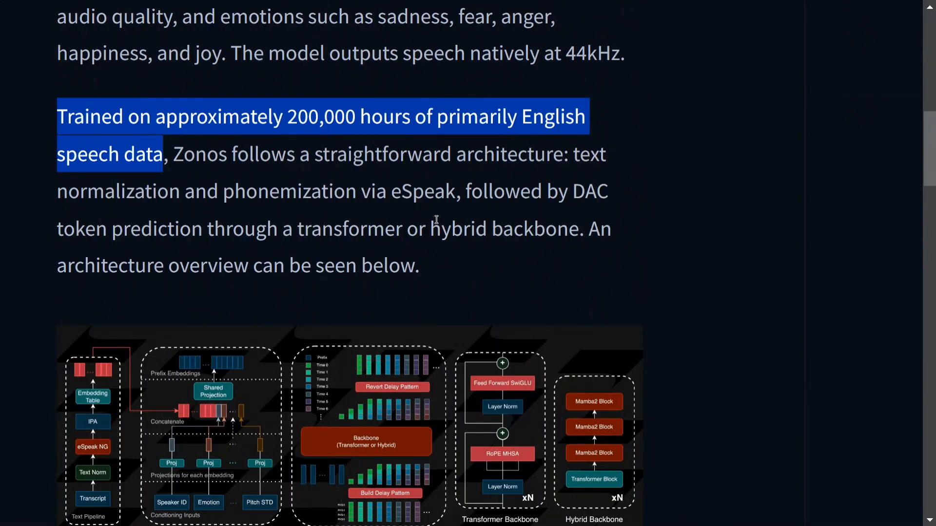
{"action": "scroll", "scroll_direction": "down", "scroll_amount": 3}
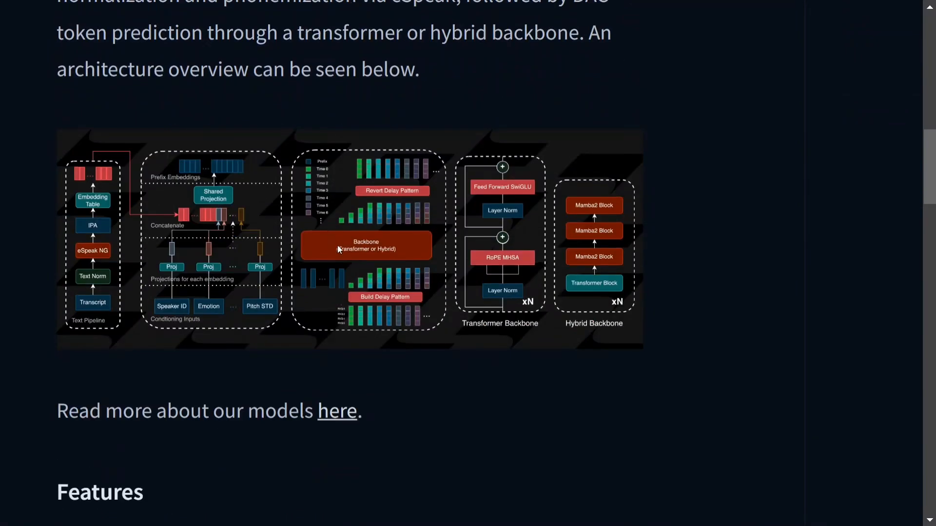
Read down the Features bullet list until the Docker Installation heading appears.
{"action": "left_click", "coordinate": [338, 250]}
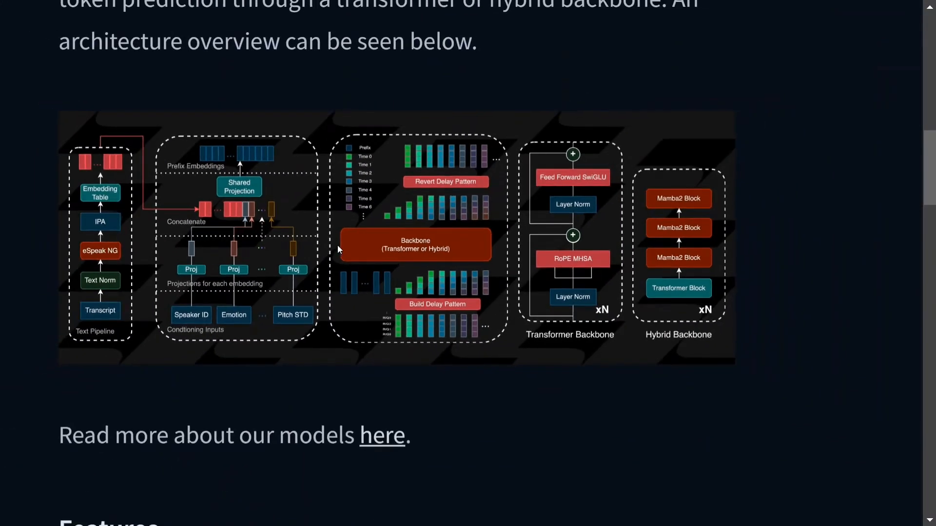
{"action": "scroll", "scroll_direction": "down", "scroll_amount": 3}
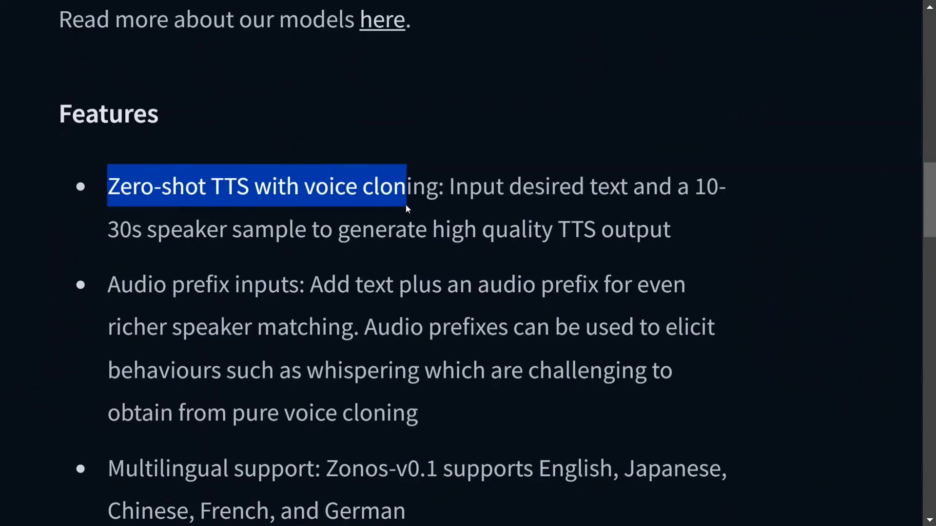
{"action": "scroll", "scroll_direction": "down", "scroll_amount": 3}
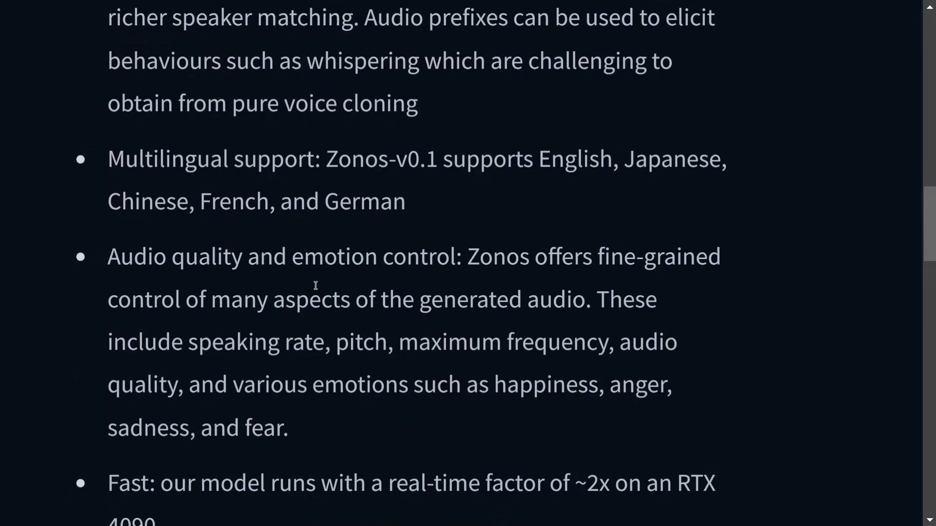
{"action": "mouse_move", "coordinate": [462, 387]}
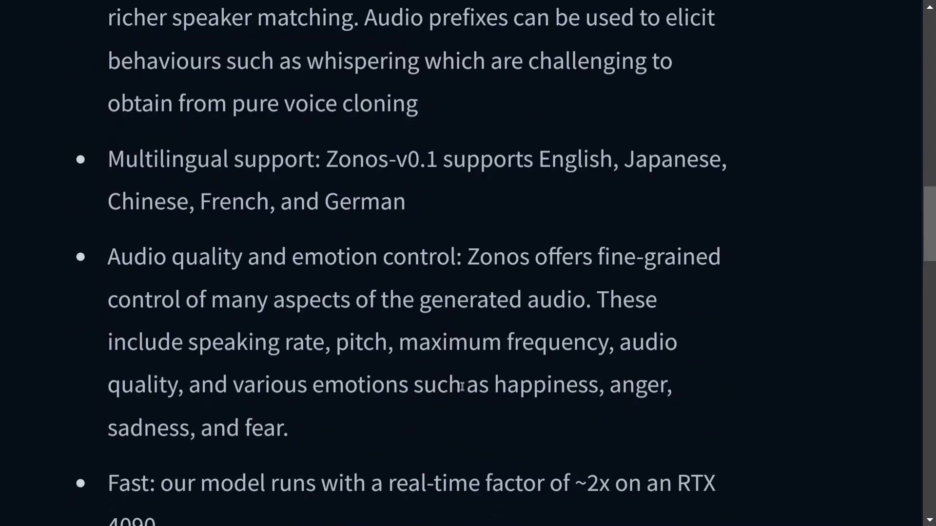
{"action": "mouse_move", "coordinate": [286, 428]}
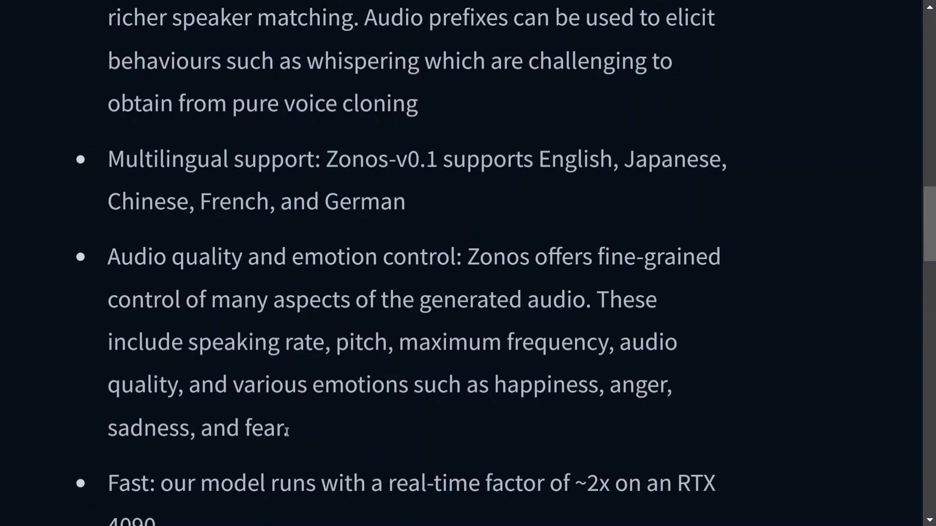
{"action": "scroll", "scroll_direction": "down", "scroll_amount": 3}
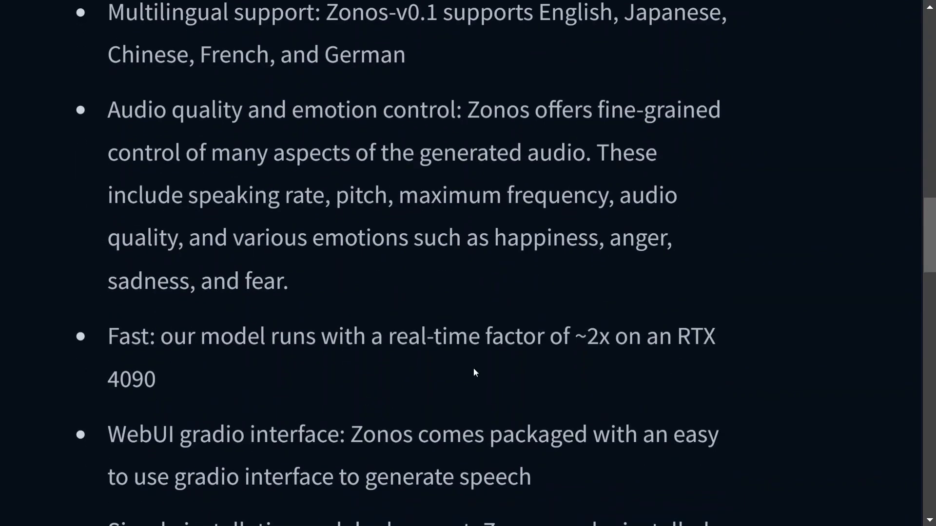
{"action": "scroll", "scroll_direction": "down", "scroll_amount": 3}
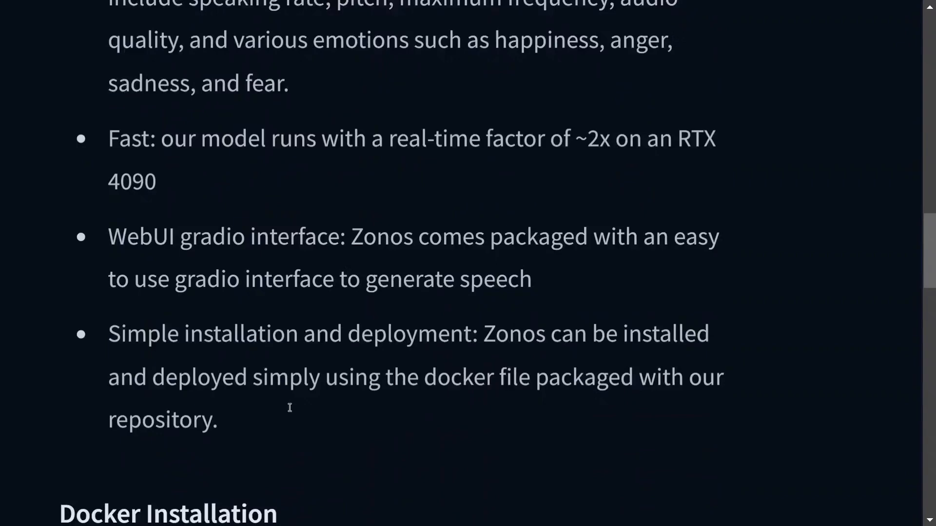
Scroll past the Docker code block and eSpeak command to the uv dependency commands.
{"action": "scroll", "scroll_direction": "down", "scroll_amount": 3}
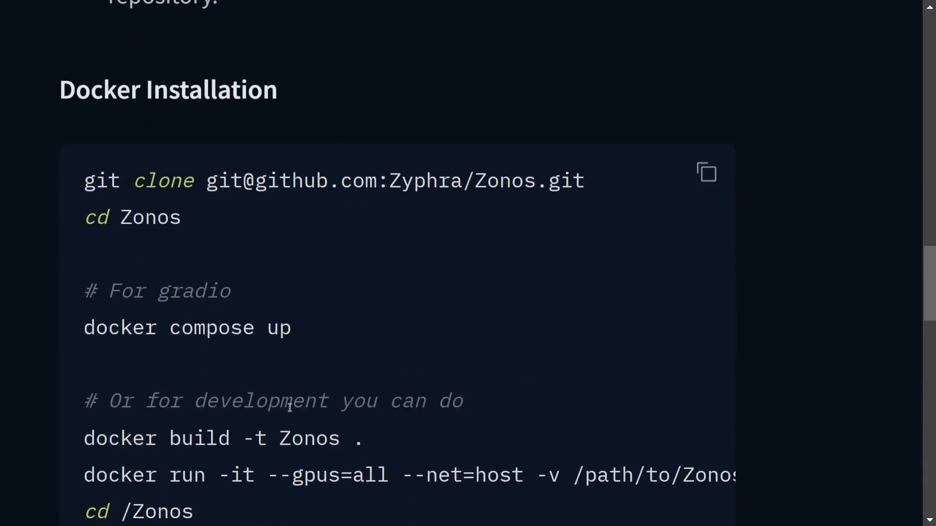
{"action": "scroll", "scroll_direction": "down", "scroll_amount": 3}
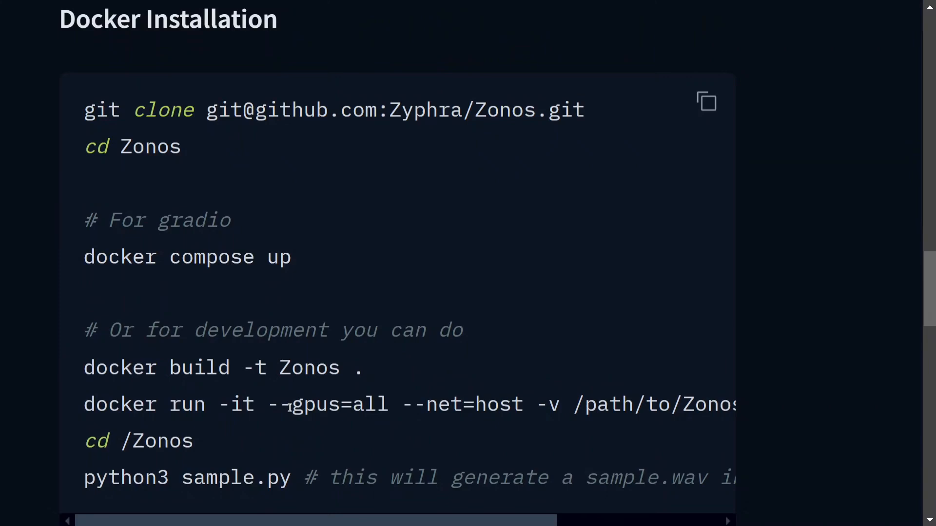
{"action": "scroll", "scroll_direction": "up", "scroll_amount": 3}
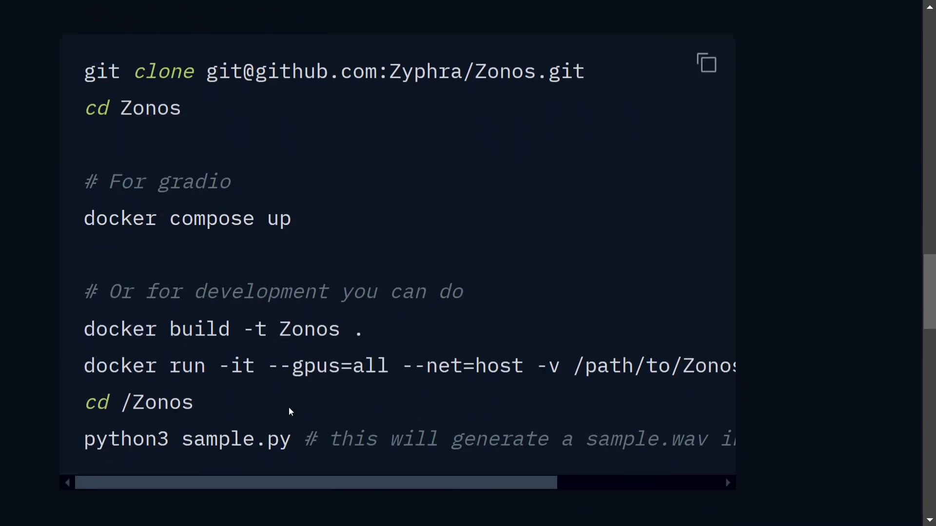
{"action": "scroll", "scroll_direction": "down", "scroll_amount": 3}
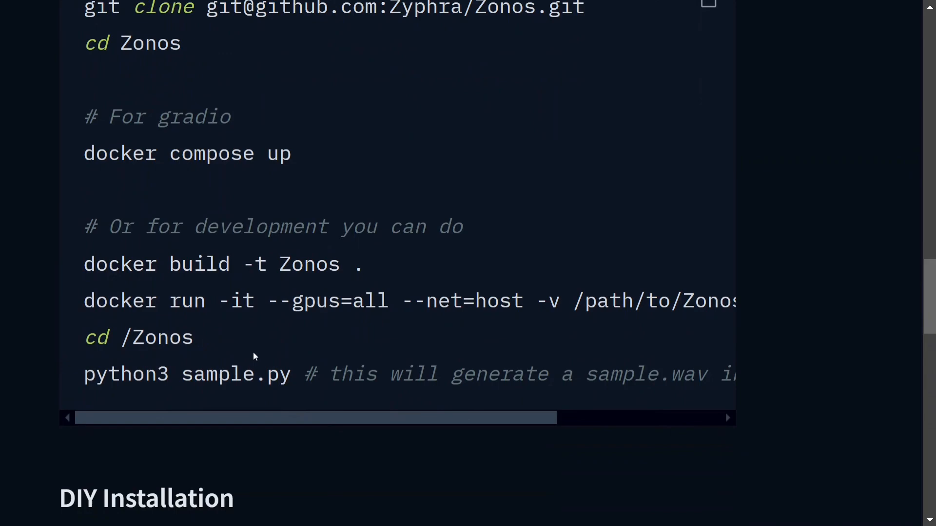
{"action": "scroll", "scroll_direction": "down", "scroll_amount": 3}
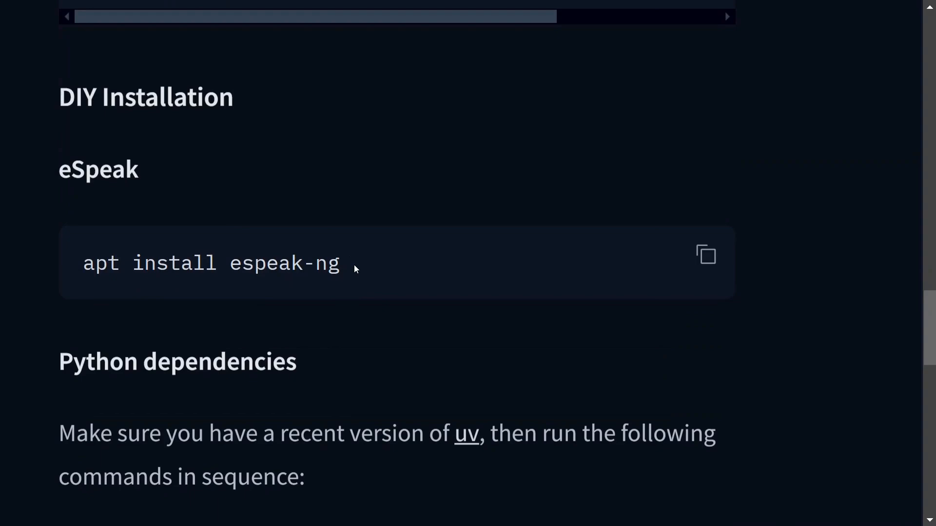
{"action": "scroll", "scroll_direction": "down", "scroll_amount": 3}
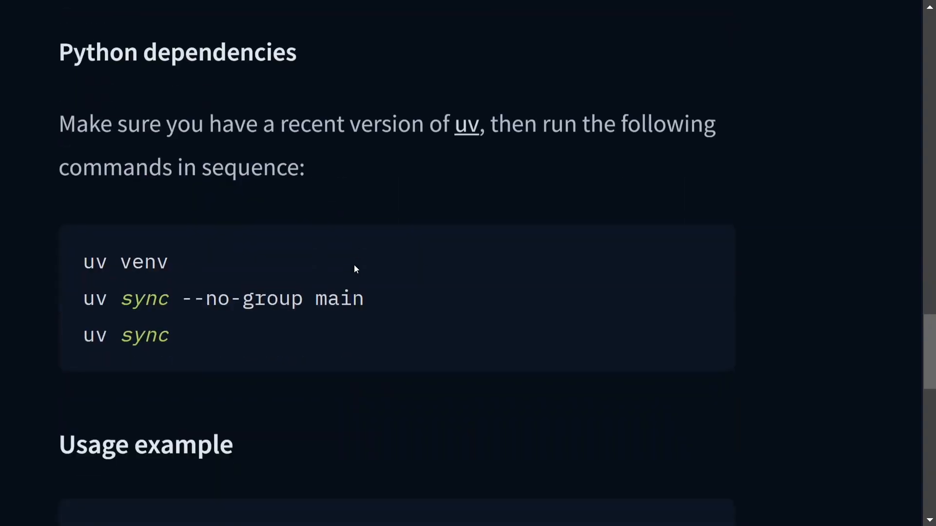
Scroll through the 'Getting started with Zonos in python' example code.
{"action": "scroll", "scroll_direction": "down", "scroll_amount": 3}
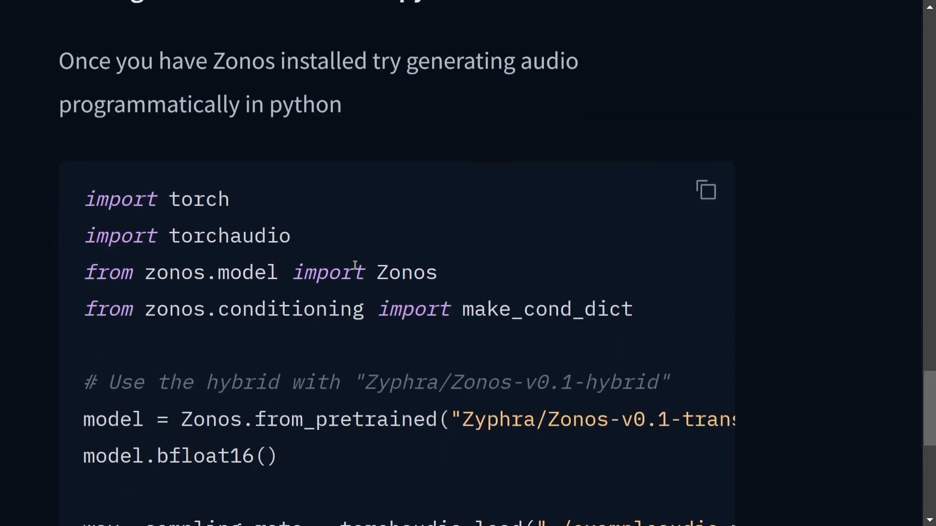
{"action": "scroll", "scroll_direction": "down", "scroll_amount": 3}
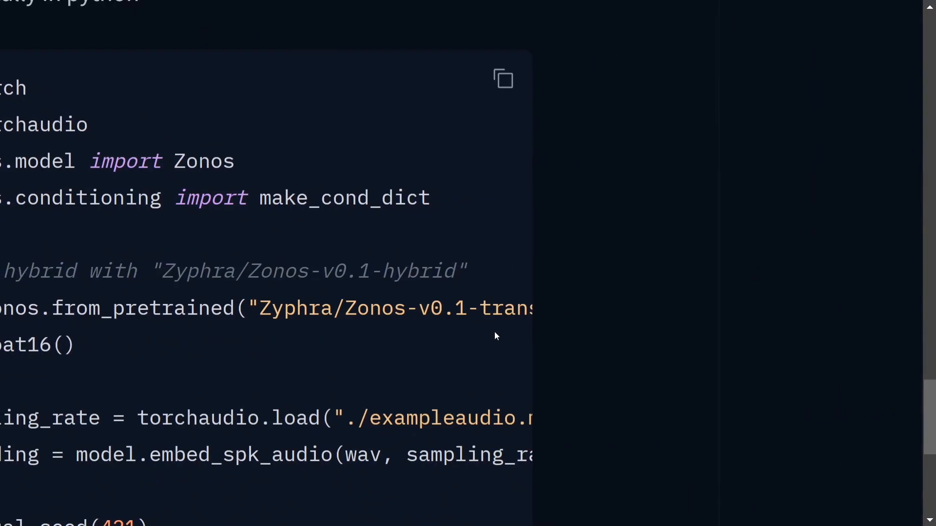
{"action": "scroll", "scroll_direction": "left", "scroll_amount": 3}
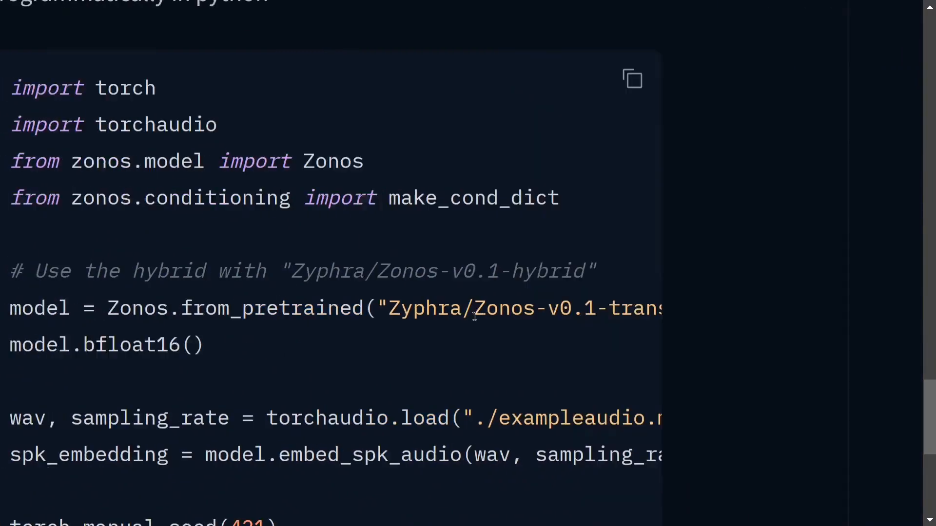
{"action": "scroll", "scroll_direction": "down", "scroll_amount": 3}
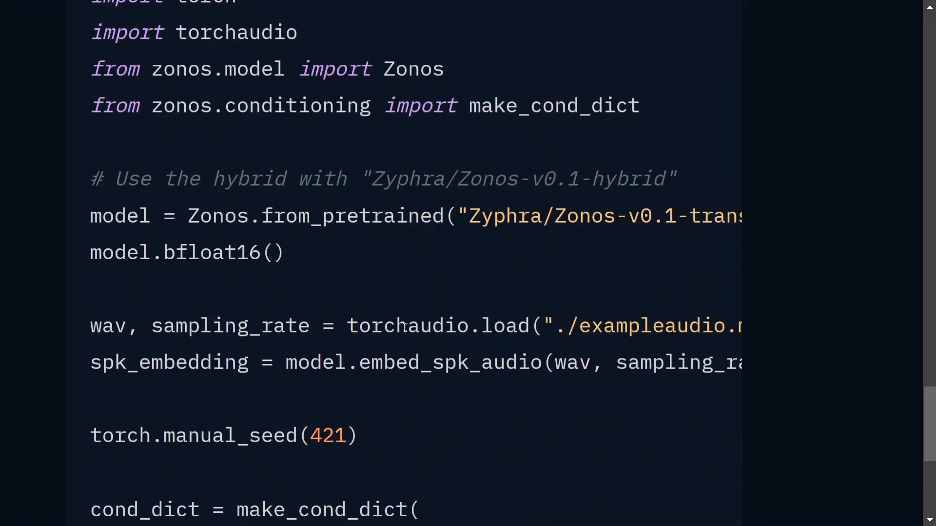
{"action": "scroll", "scroll_direction": "down", "scroll_amount": 3}
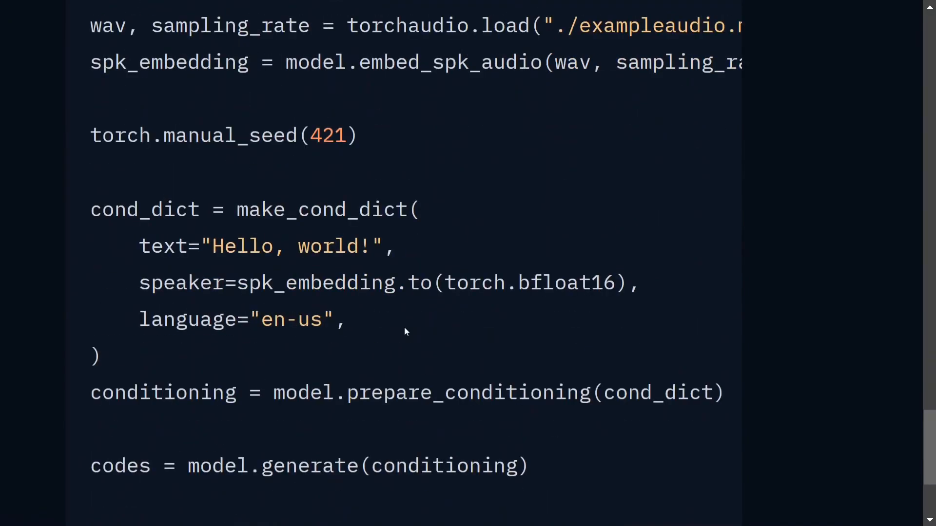
{"action": "mouse_move", "coordinate": [270, 339]}
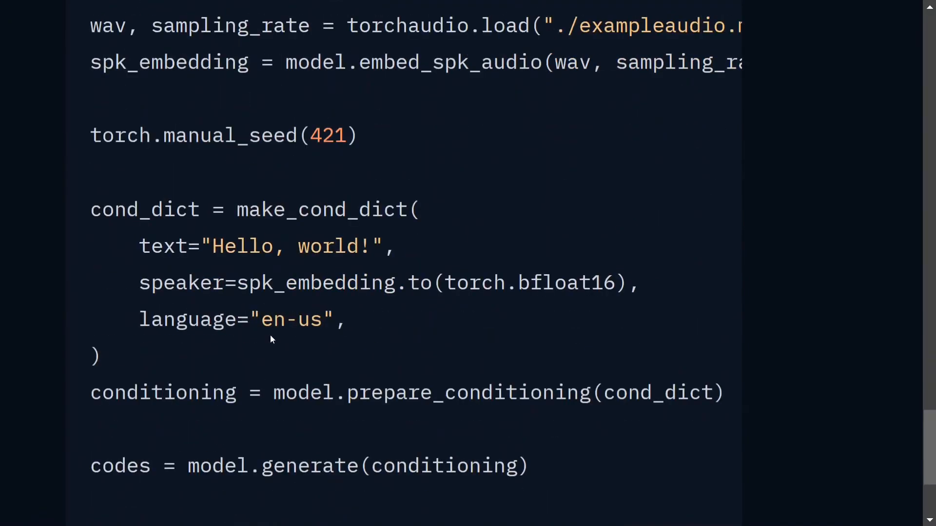
Scroll back up to the Zonos-v0.1-hybrid model card header.
{"action": "scroll", "scroll_direction": "up", "scroll_amount": 3}
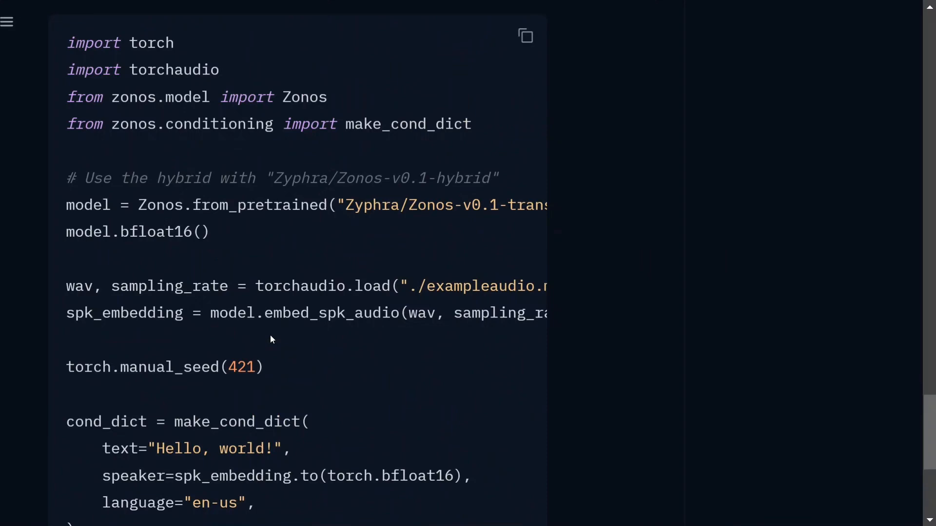
{"action": "scroll", "scroll_direction": "up", "scroll_amount": 3}
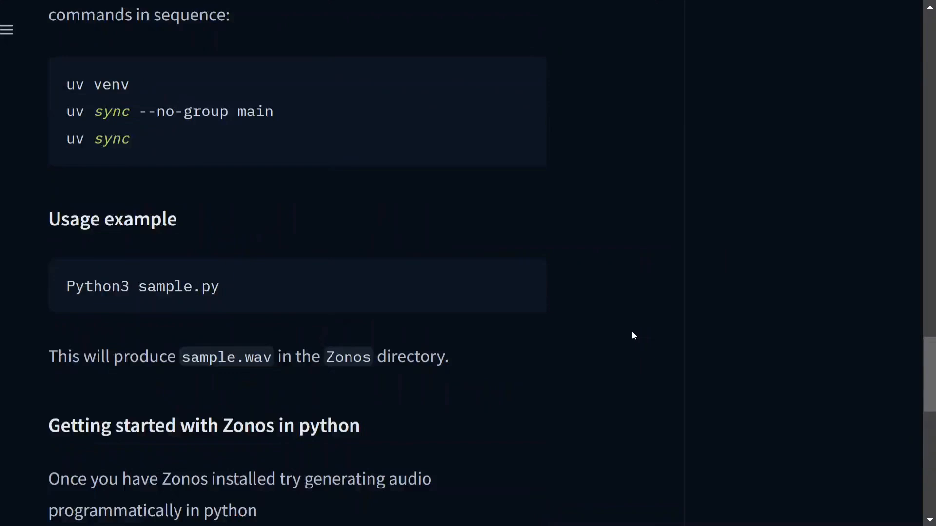
{"action": "scroll", "scroll_direction": "up", "scroll_amount": 3}
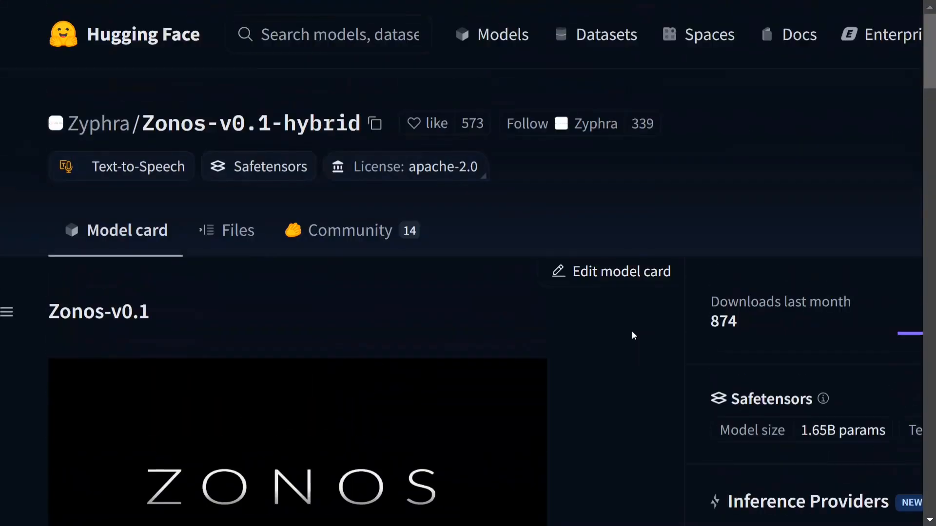